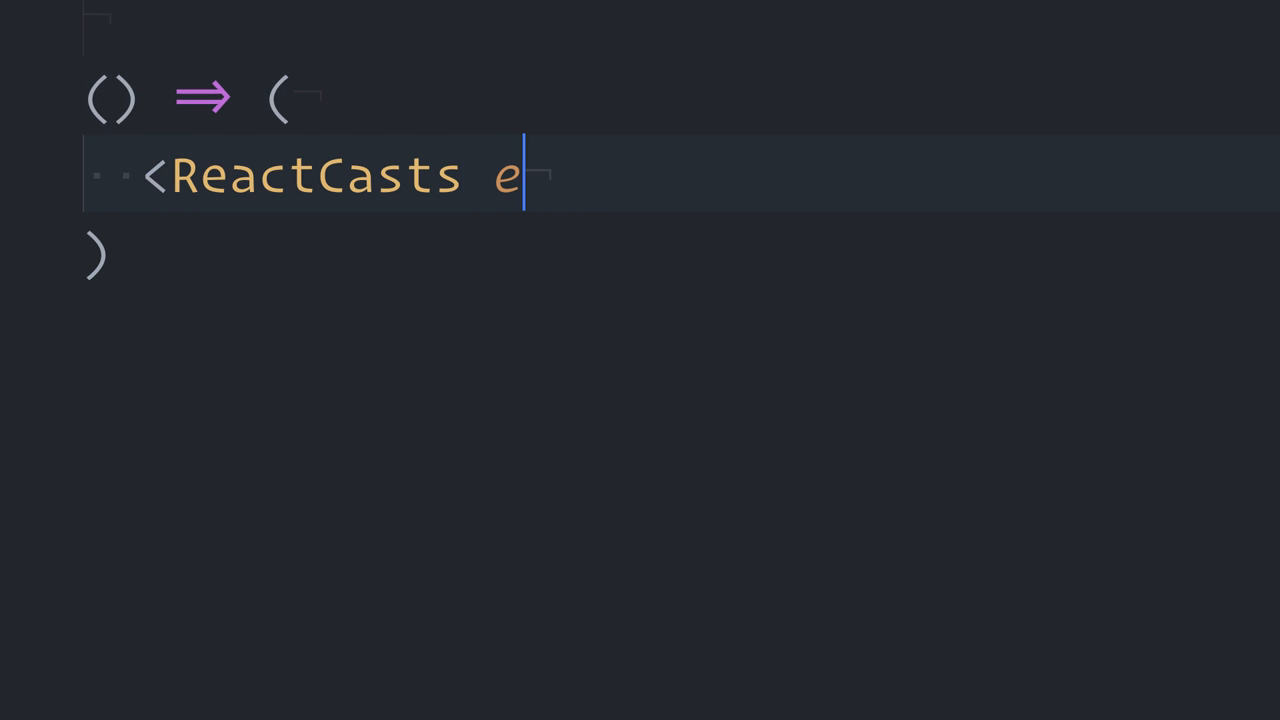
text(pisode={11}>)
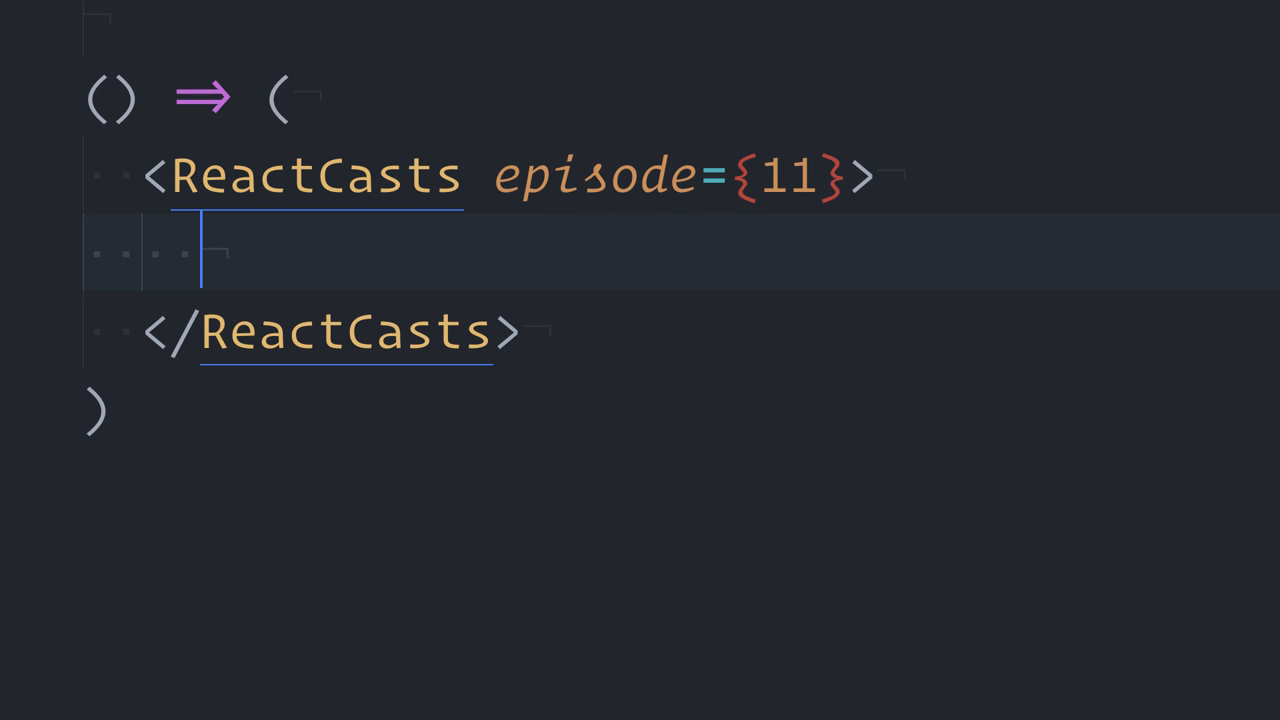
text(Recompose)
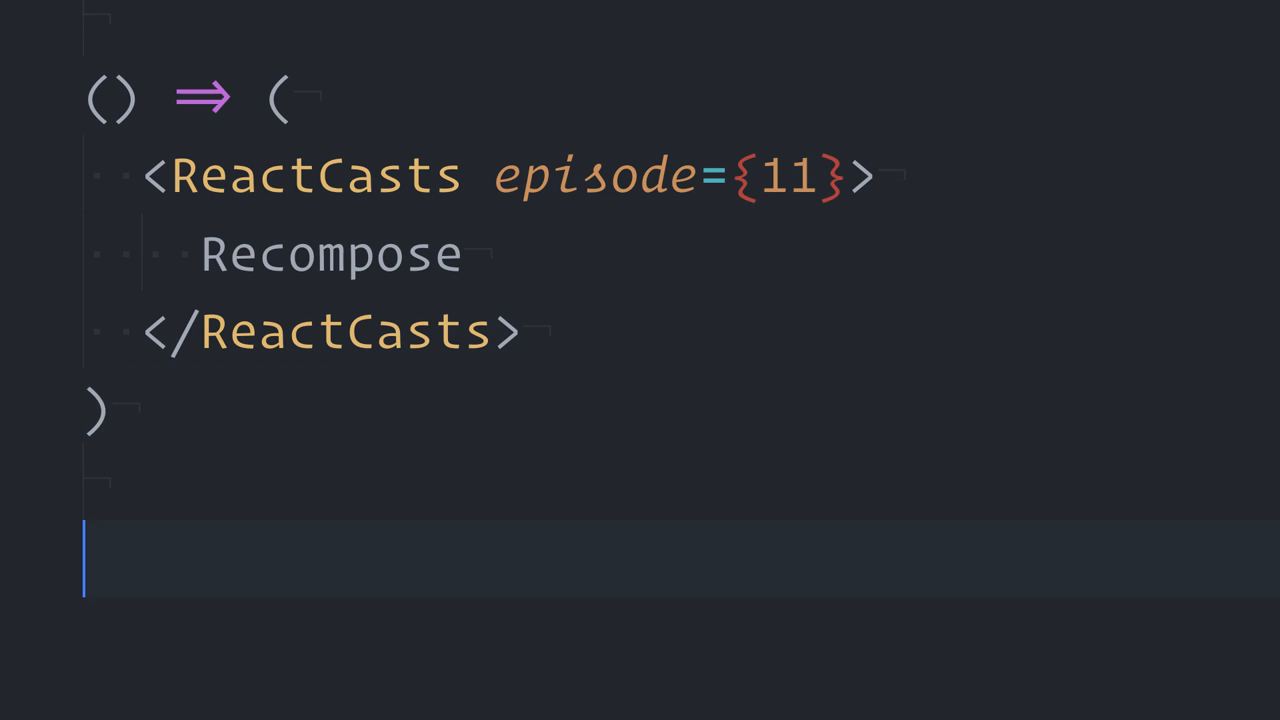
text(// with @cassiozen)
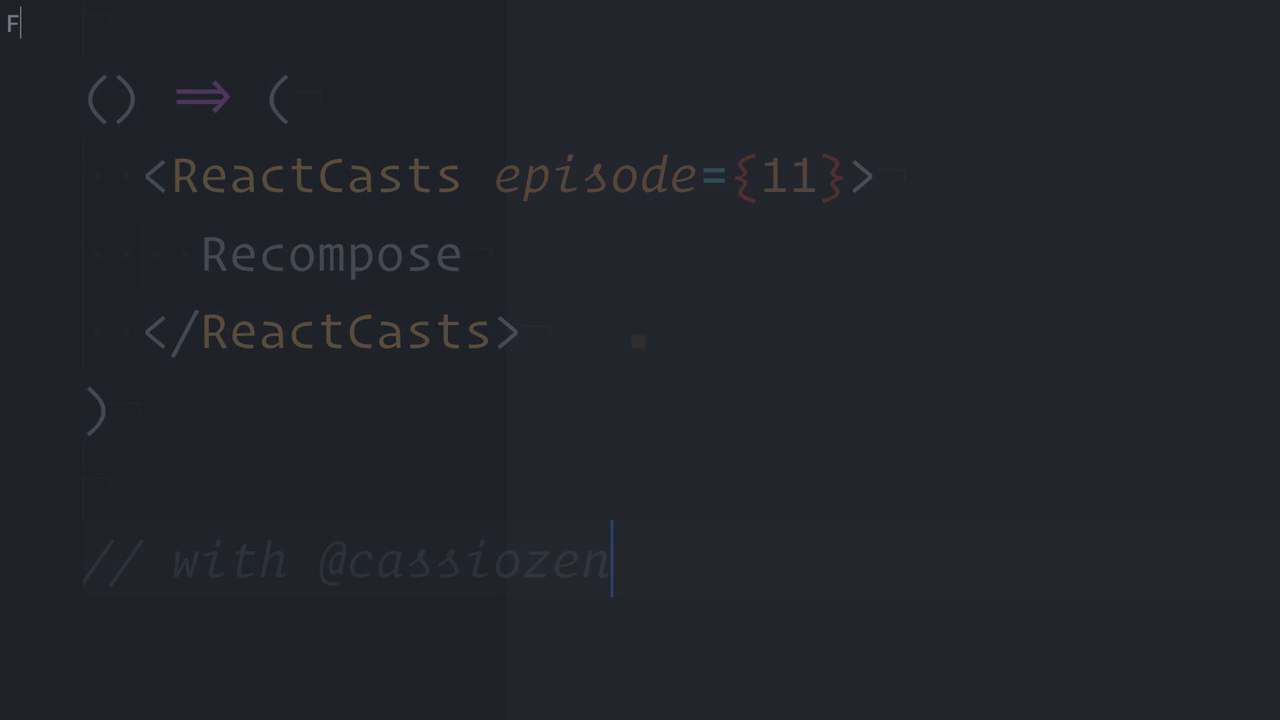
text(Functional Components)
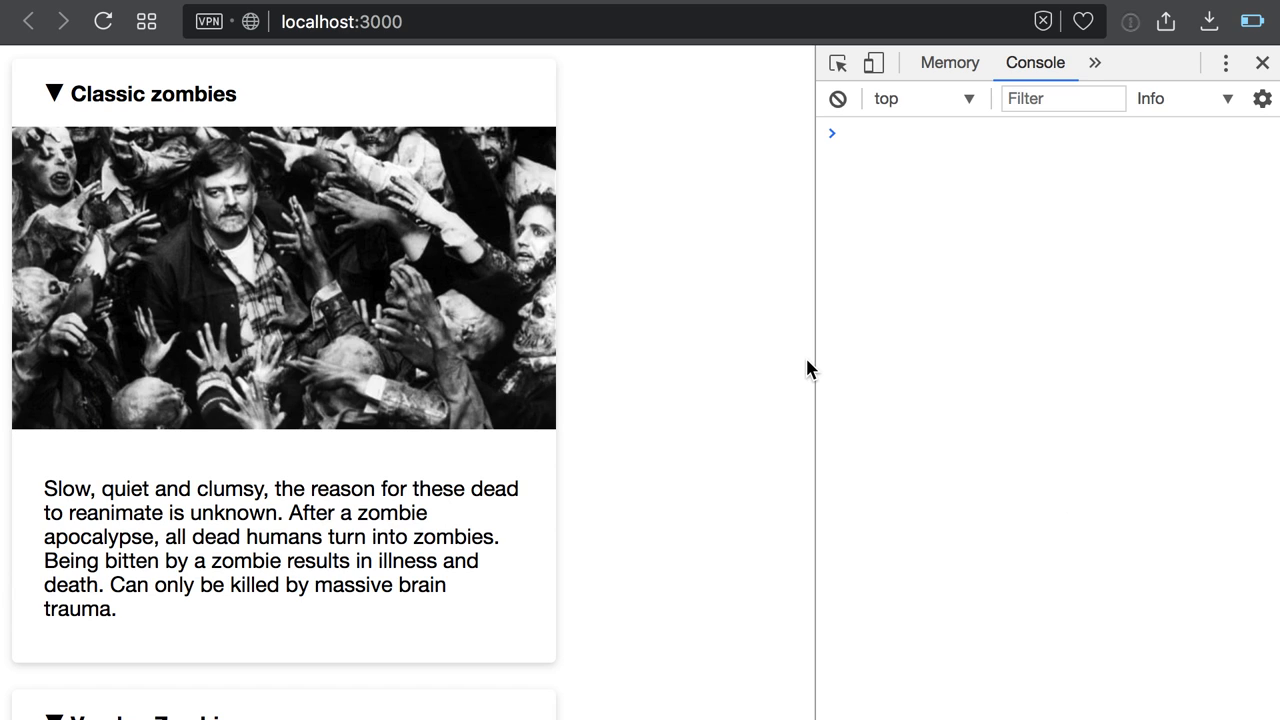
Scroll through the zombie cards, then bring up Card.js from src/components.
scroll(down, 3)
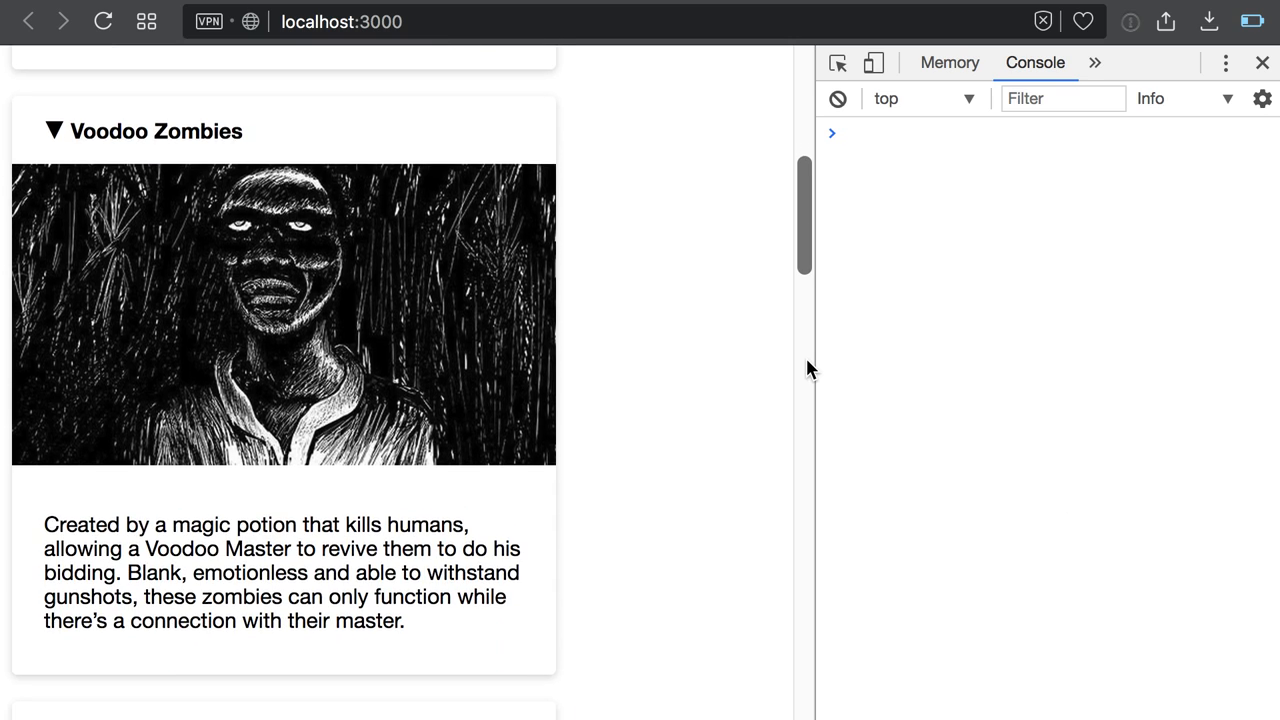
scroll(down, 3)
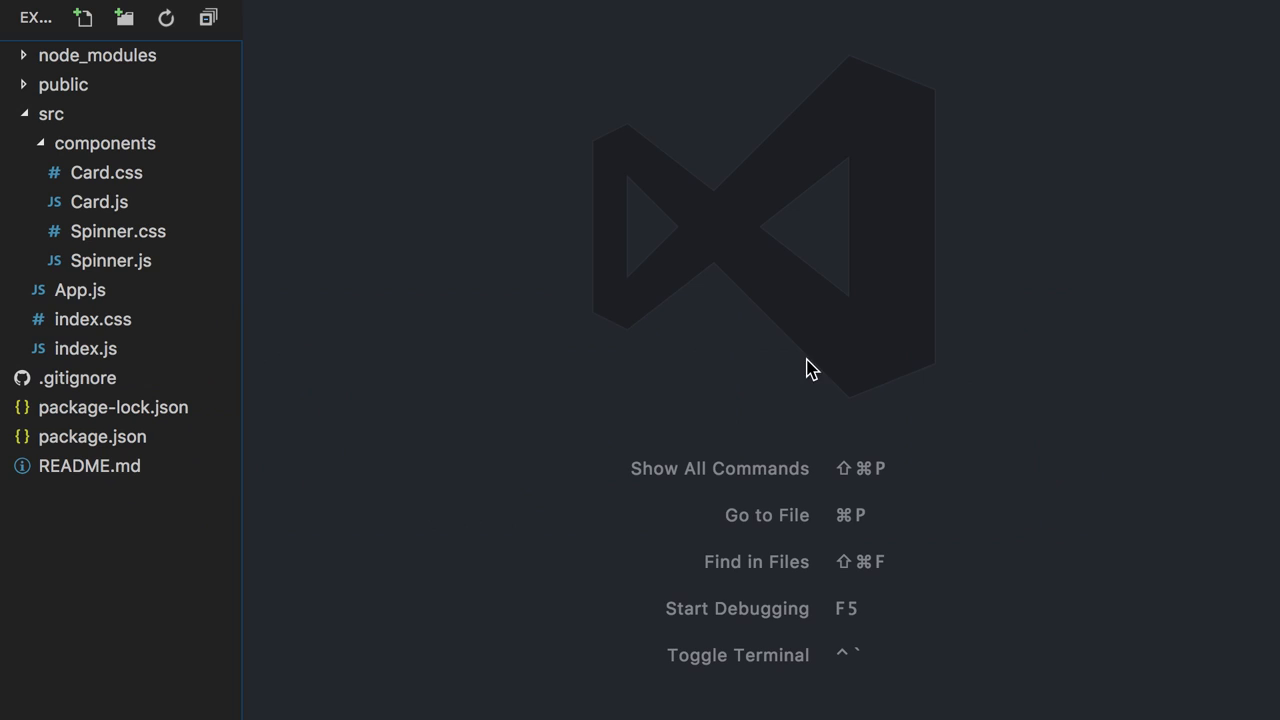
click(100, 200)
text(import {withState} from 'r';)
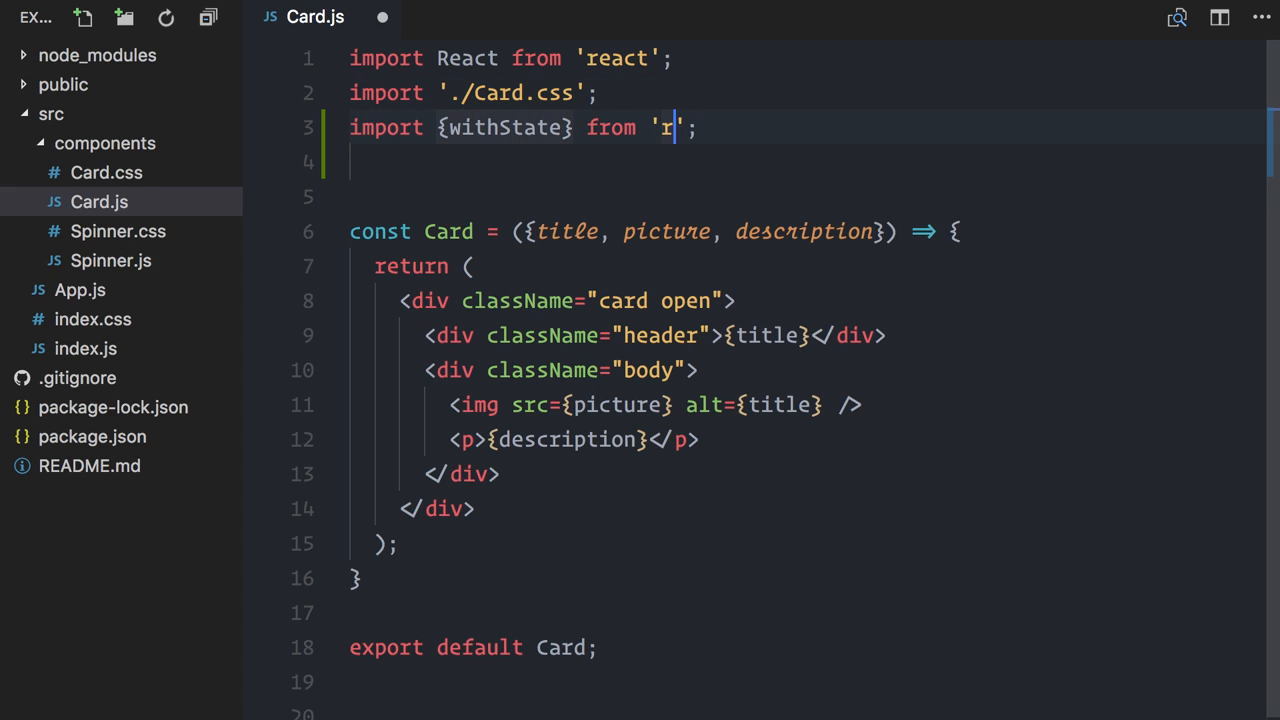
Import withState from recompose and start wrapping the exported Card in withState().
text(ecompose)
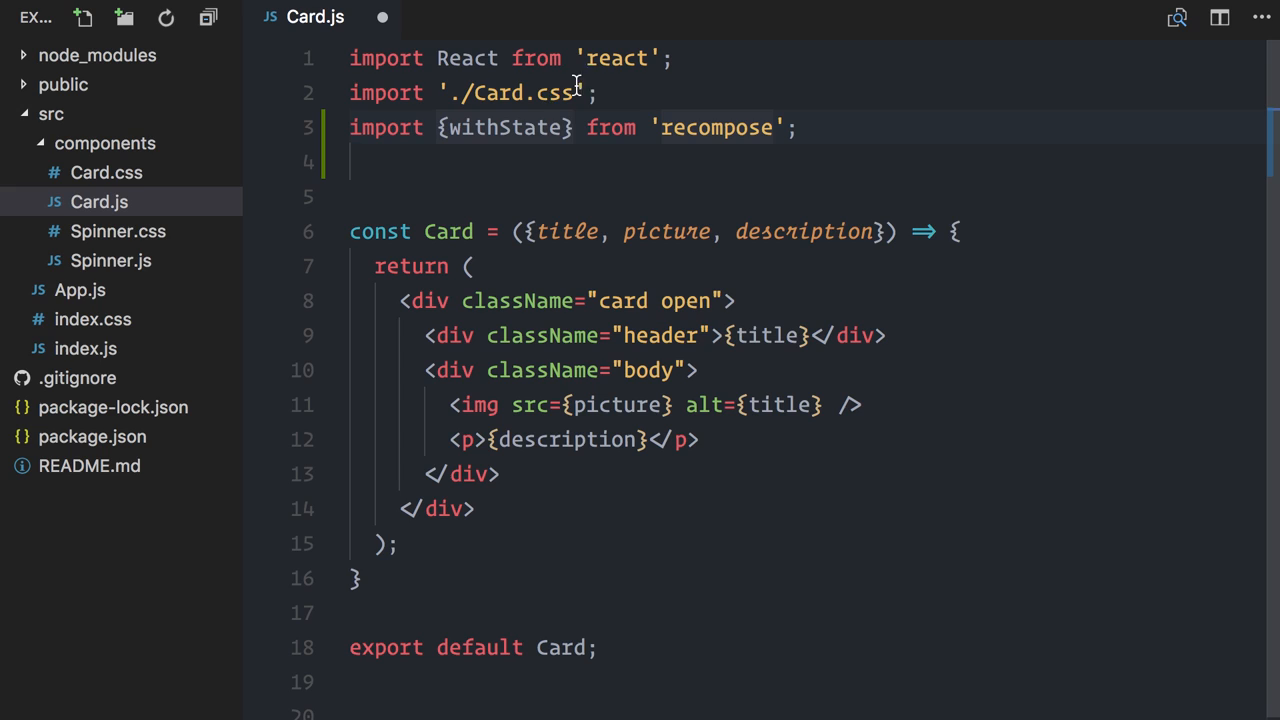
double_click(504, 128)
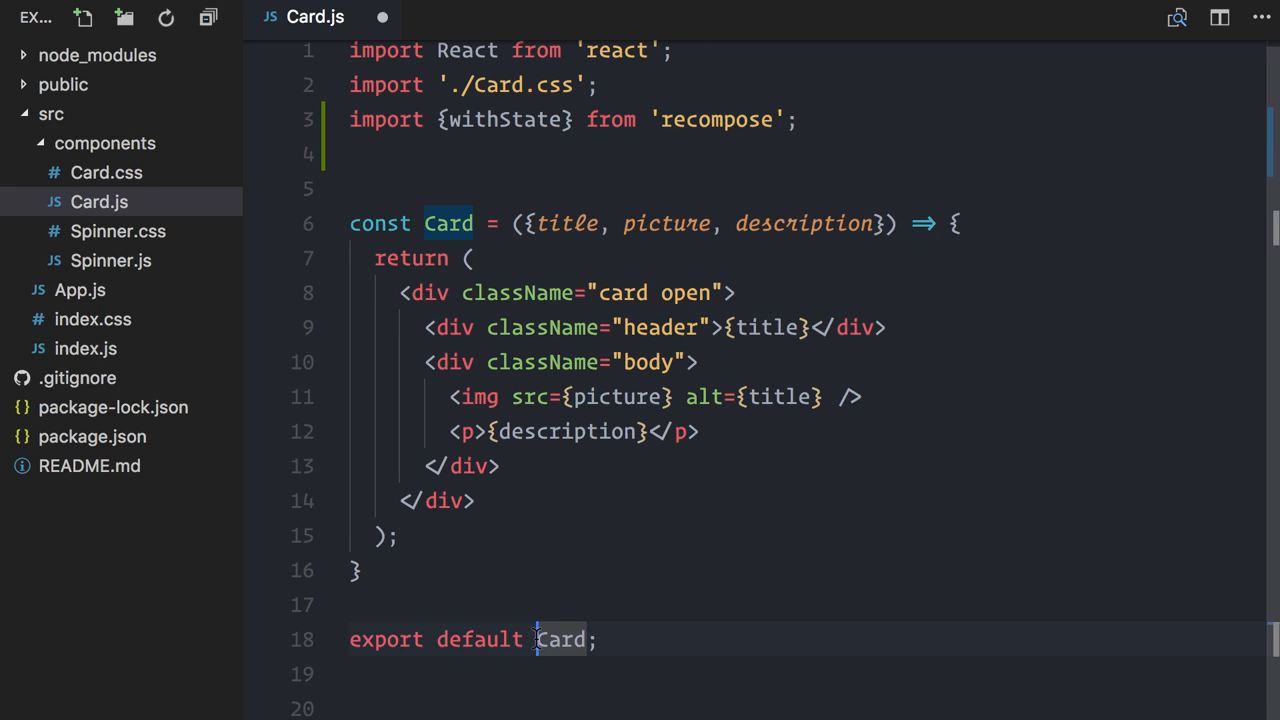
text(withState()()
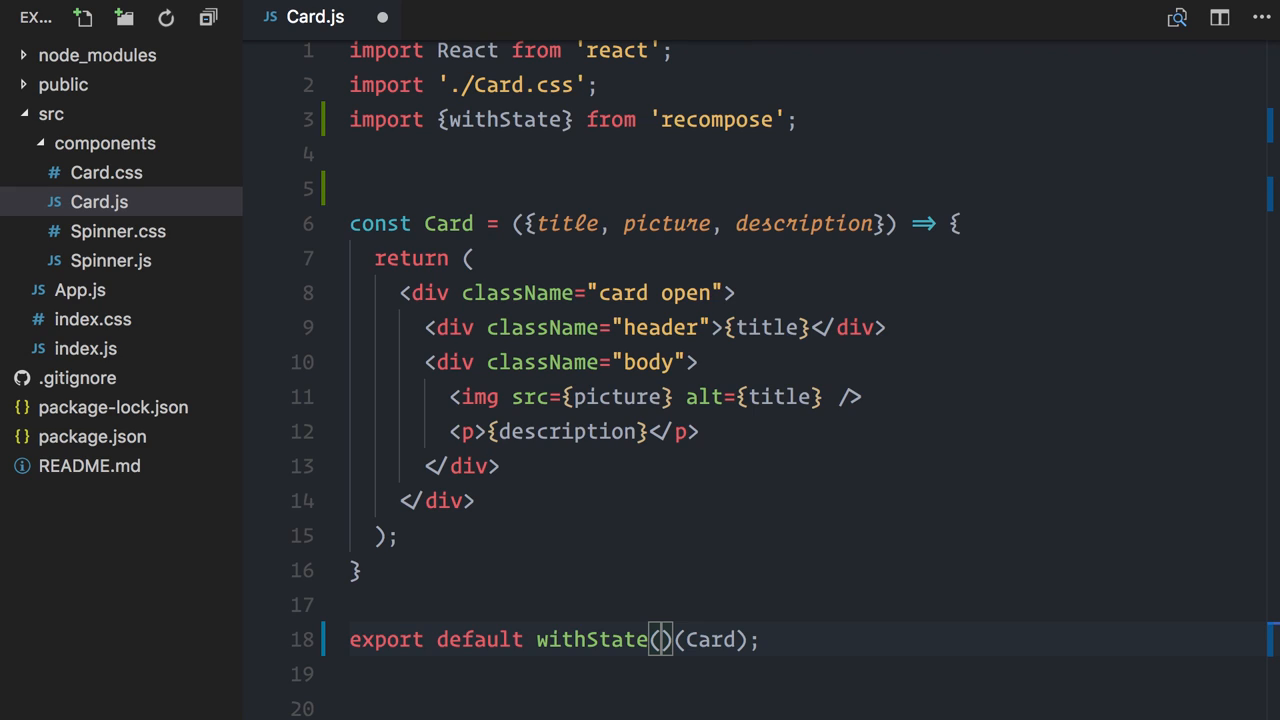
Give withState the 'open' state, 'setOpen' updater and initial value true.
text('open')
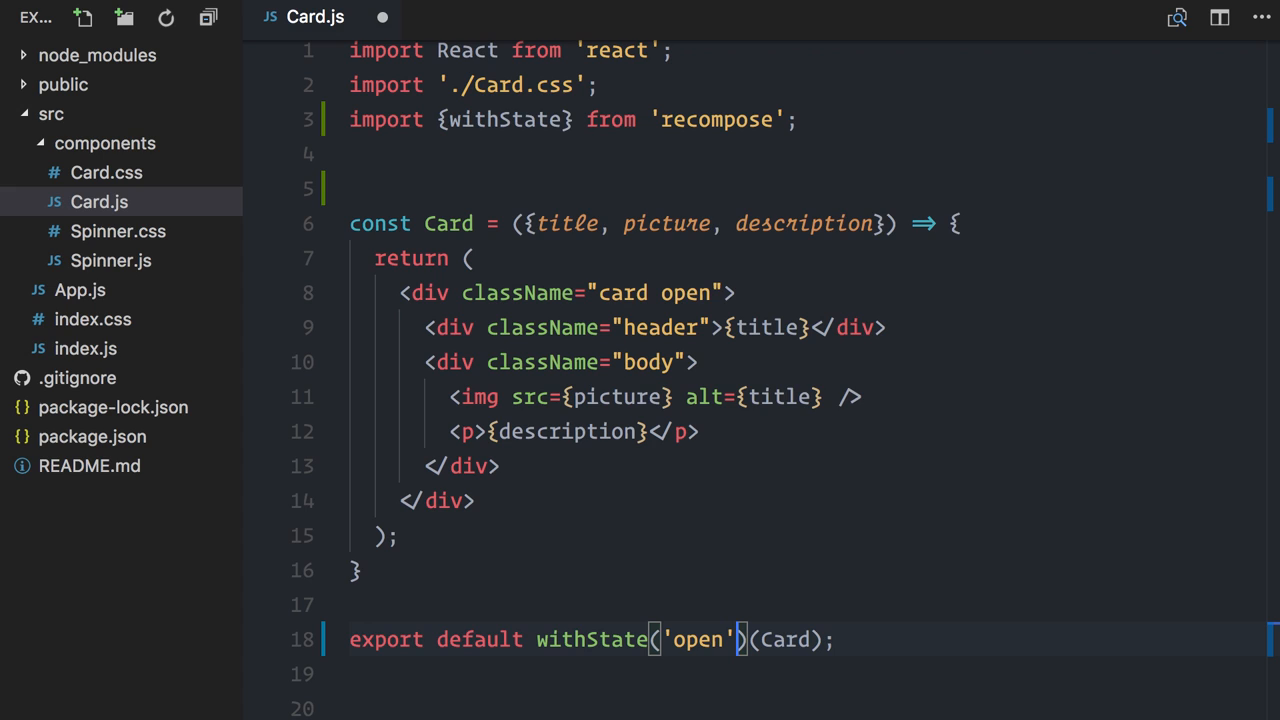
text(, 'setOpen')
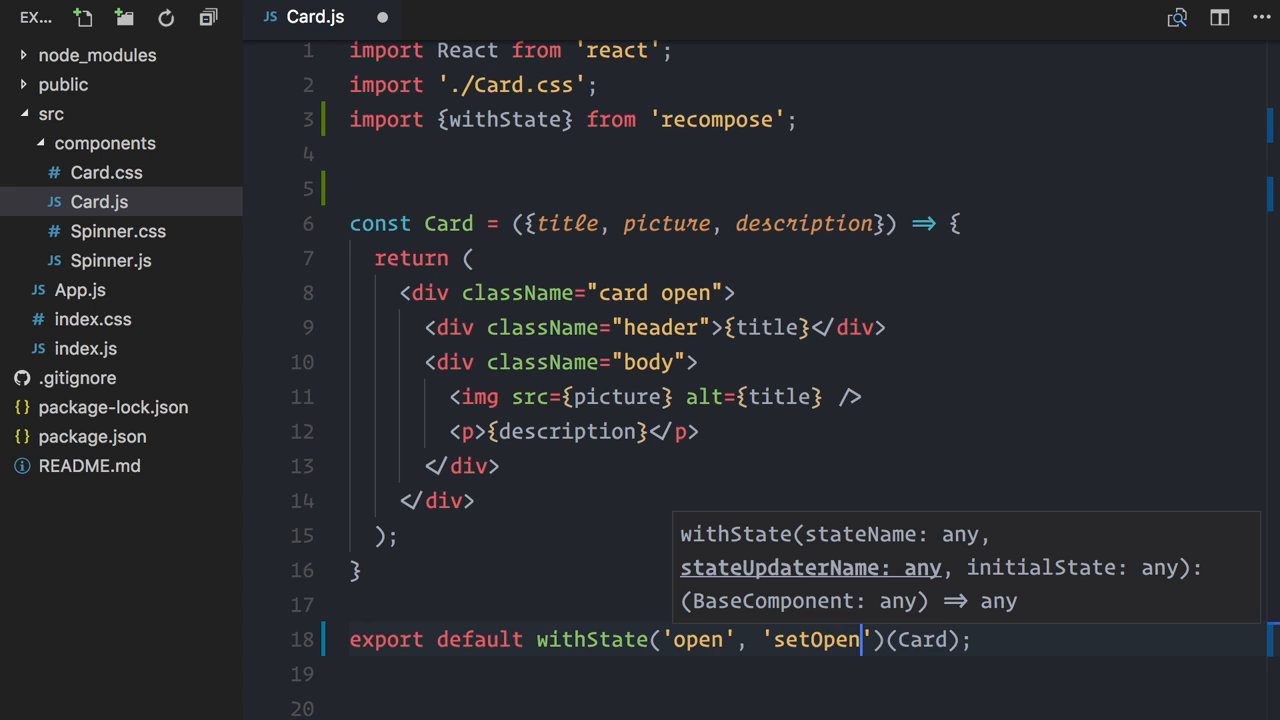
text(, tru)
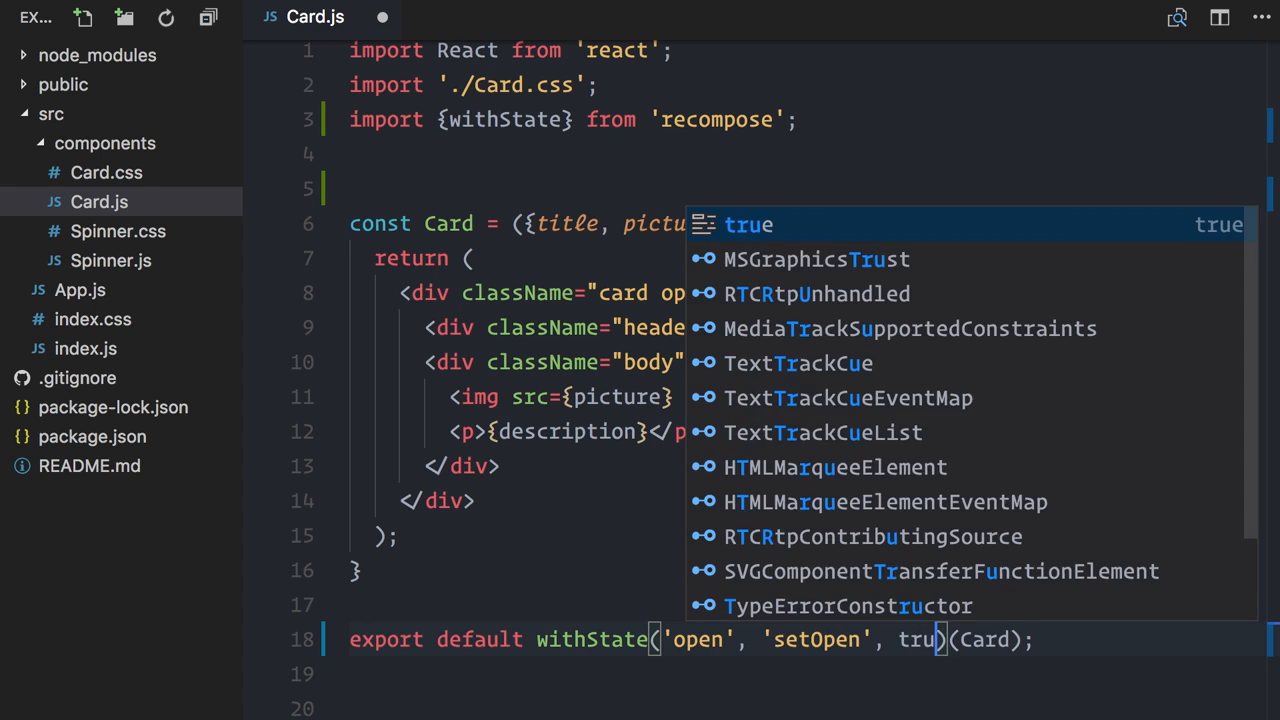
key(Escape)
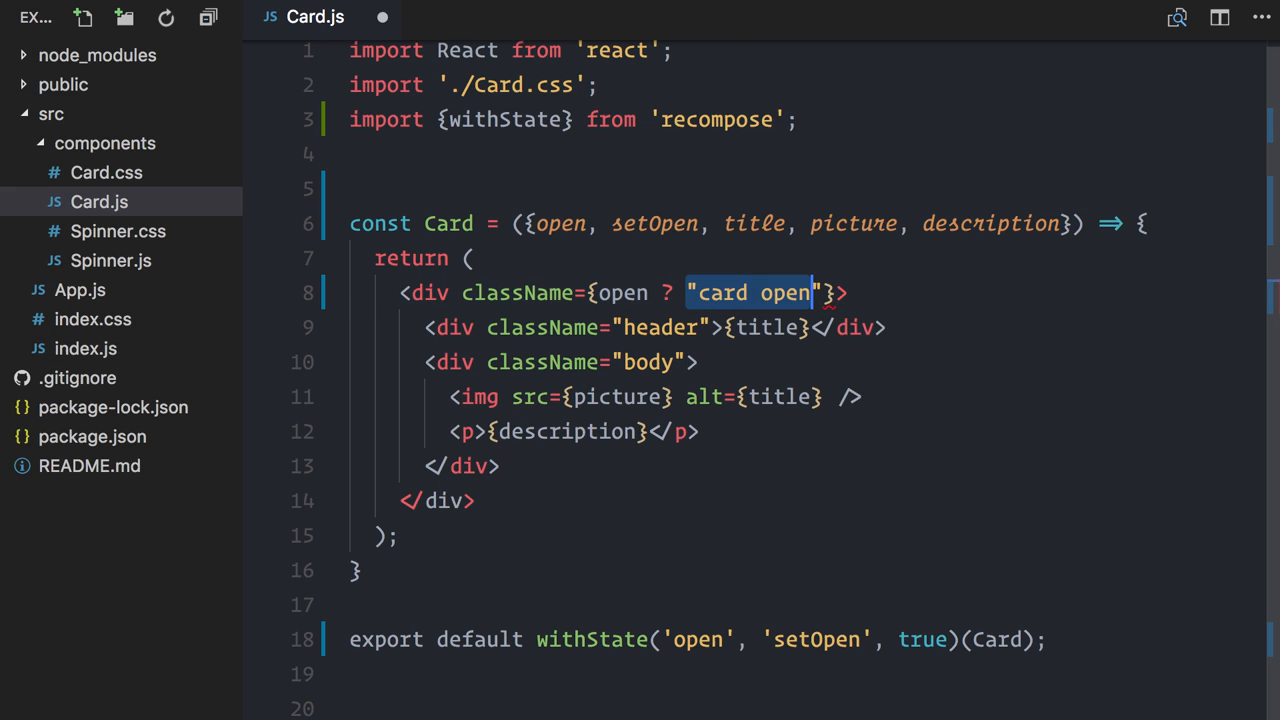
Finish the "card closed" className branch and add onClick={() => setOpen(!open)} to the header div.
text(: "card closed")
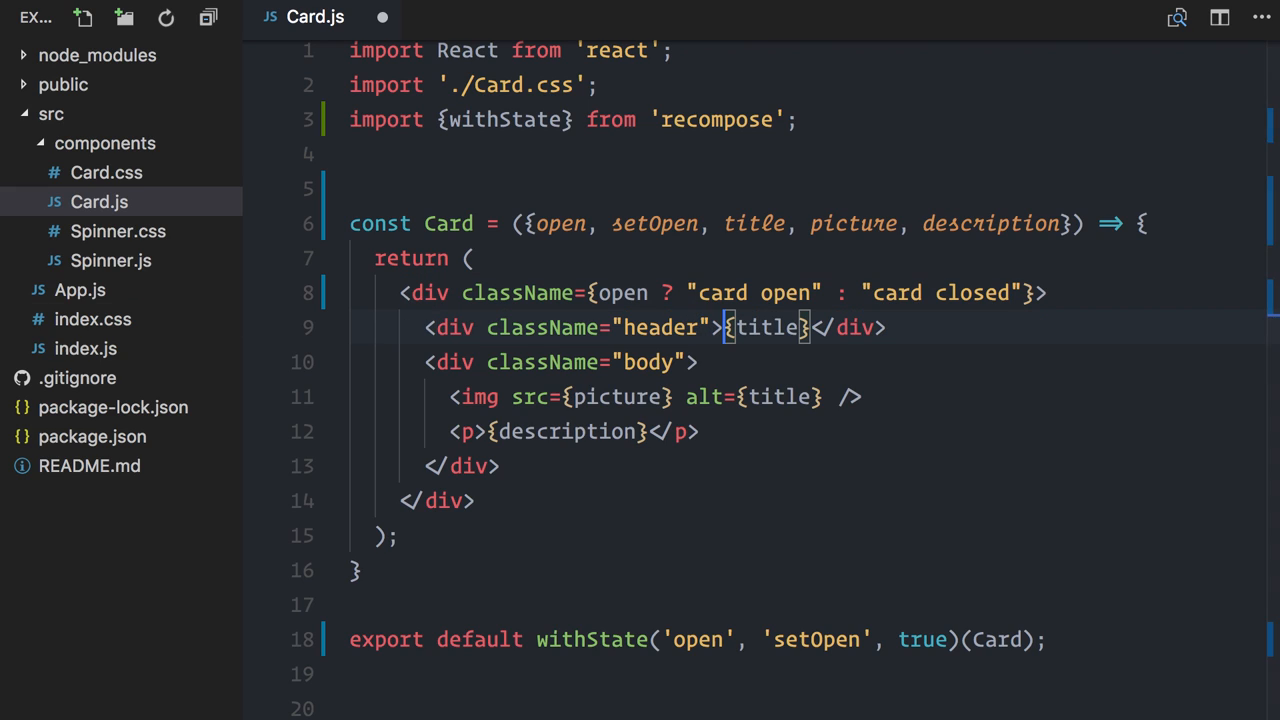
key(Enter)
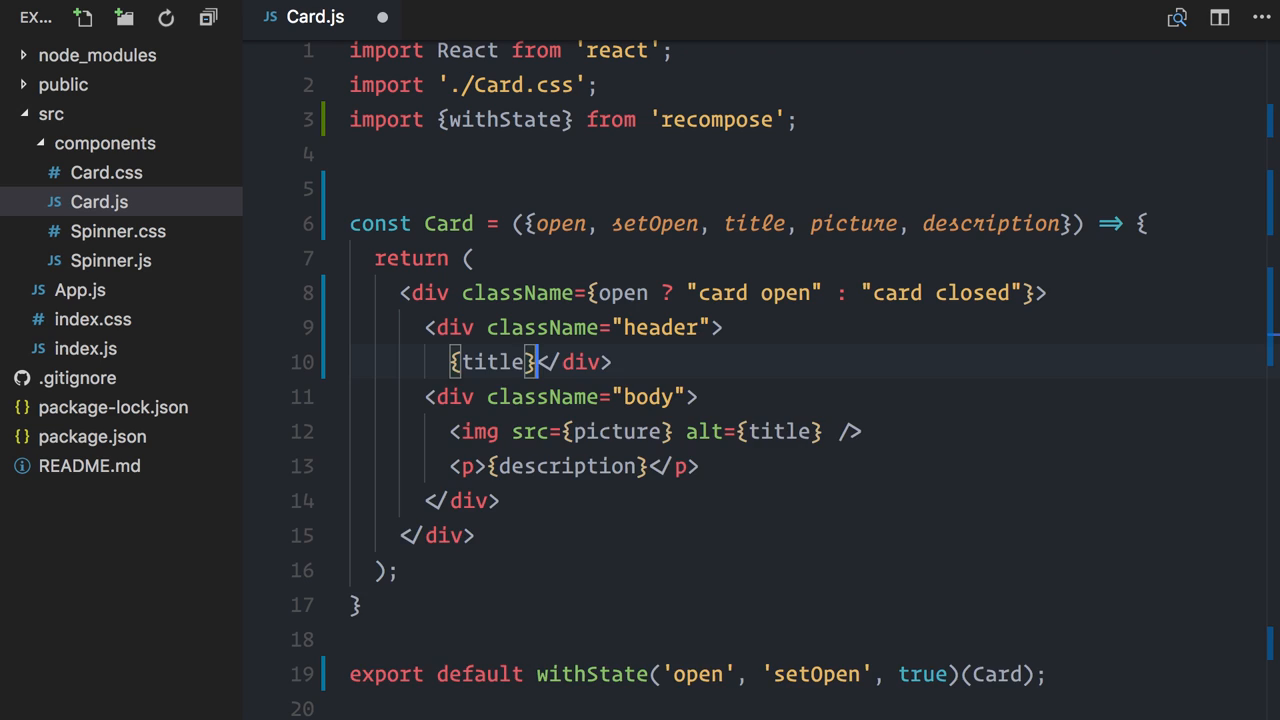
key(Enter)
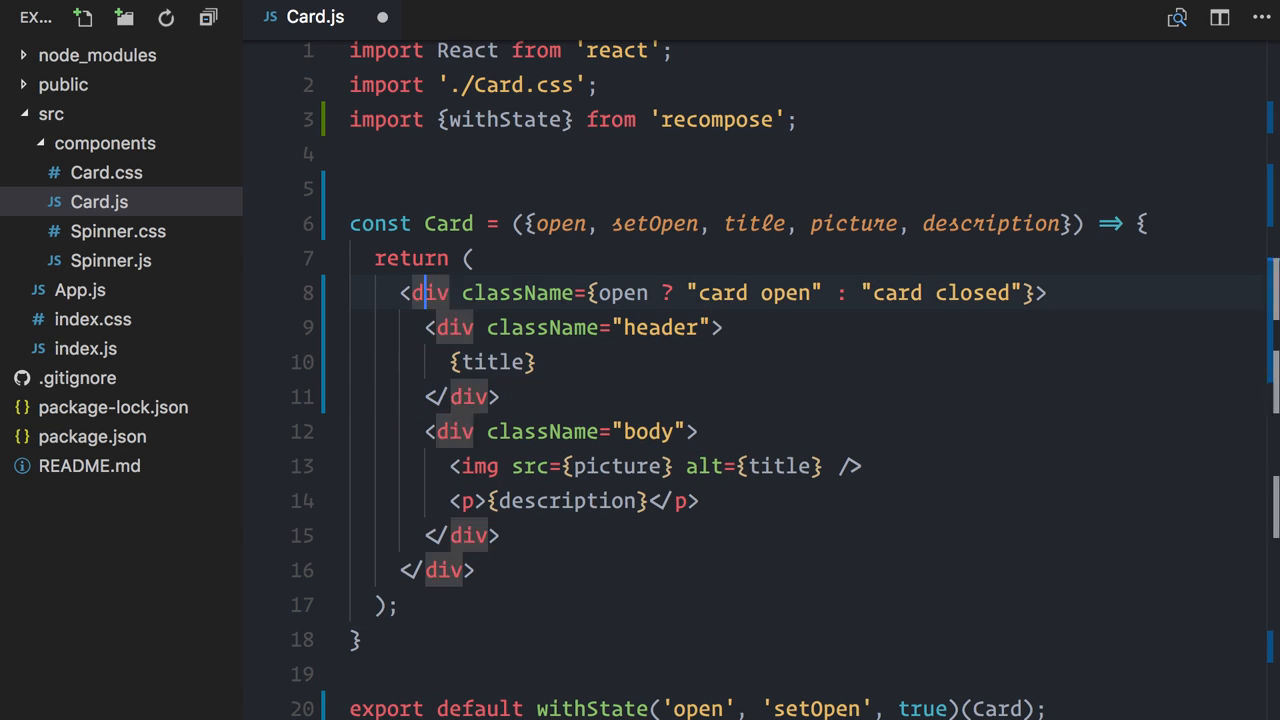
text(onClick={() =)
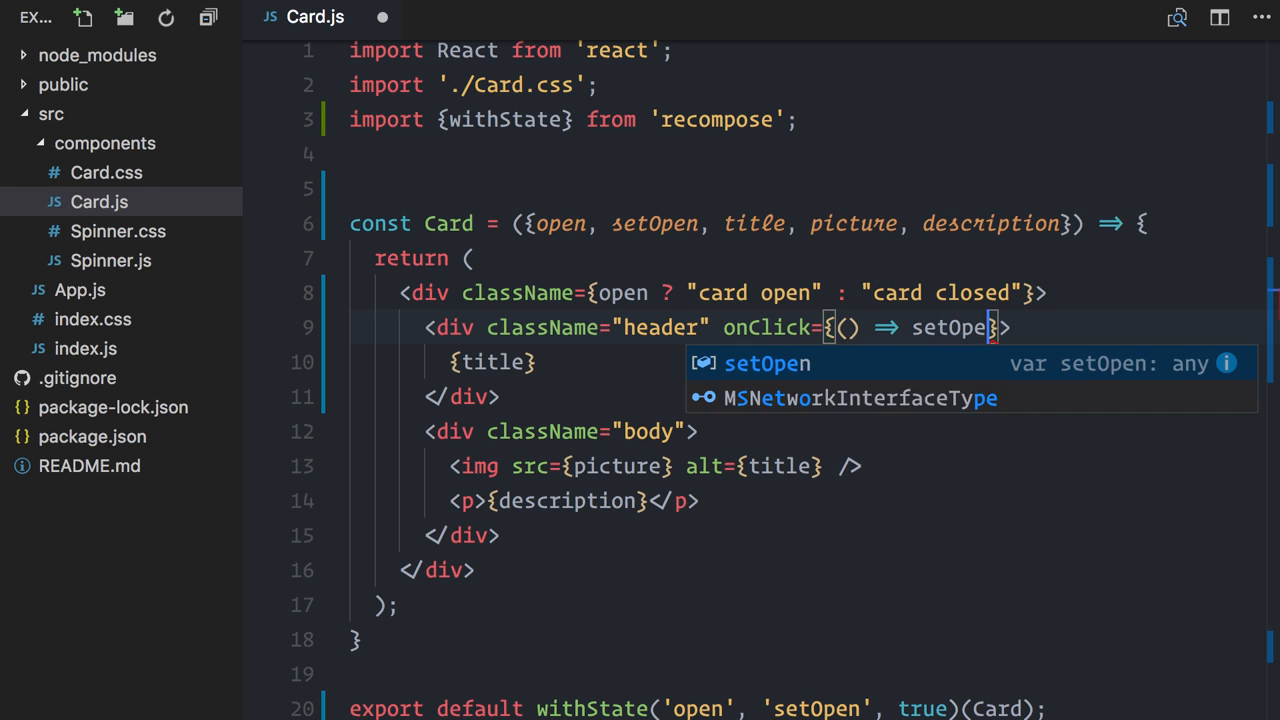
text((!open)
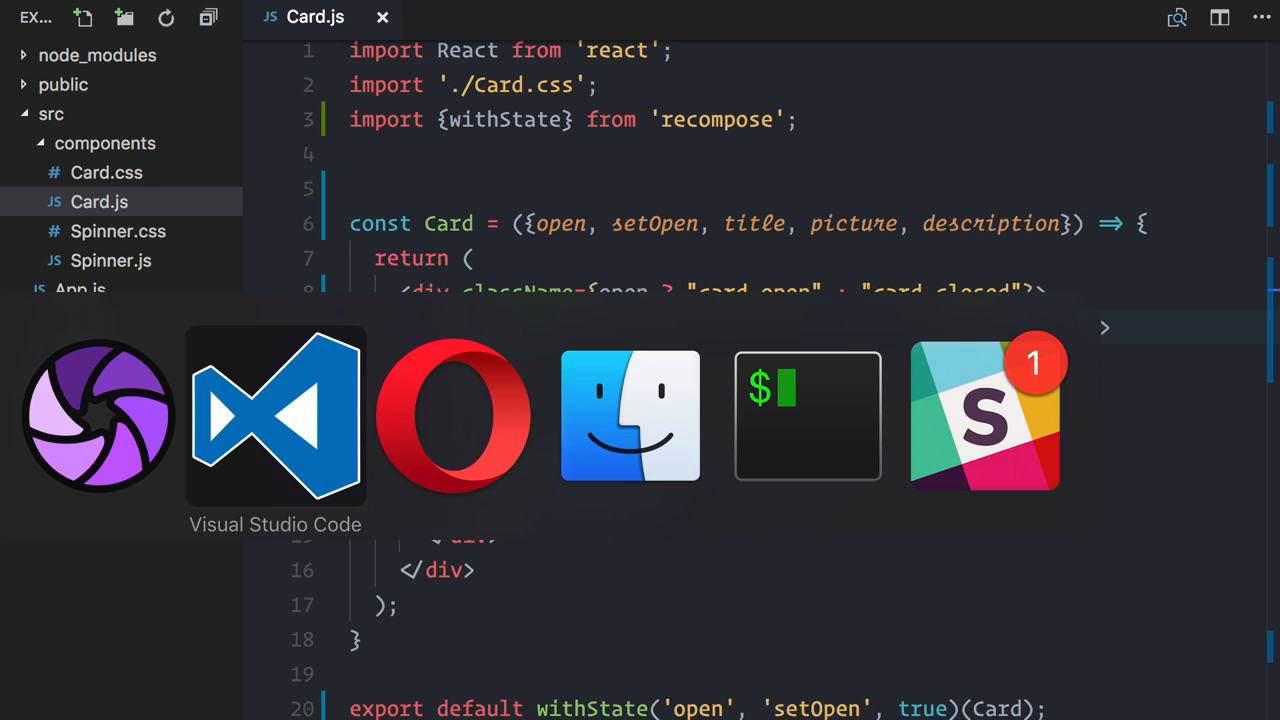
Collapse the Classic, Voodoo and Intelligent zombie cards in the running app.
click(452, 414)
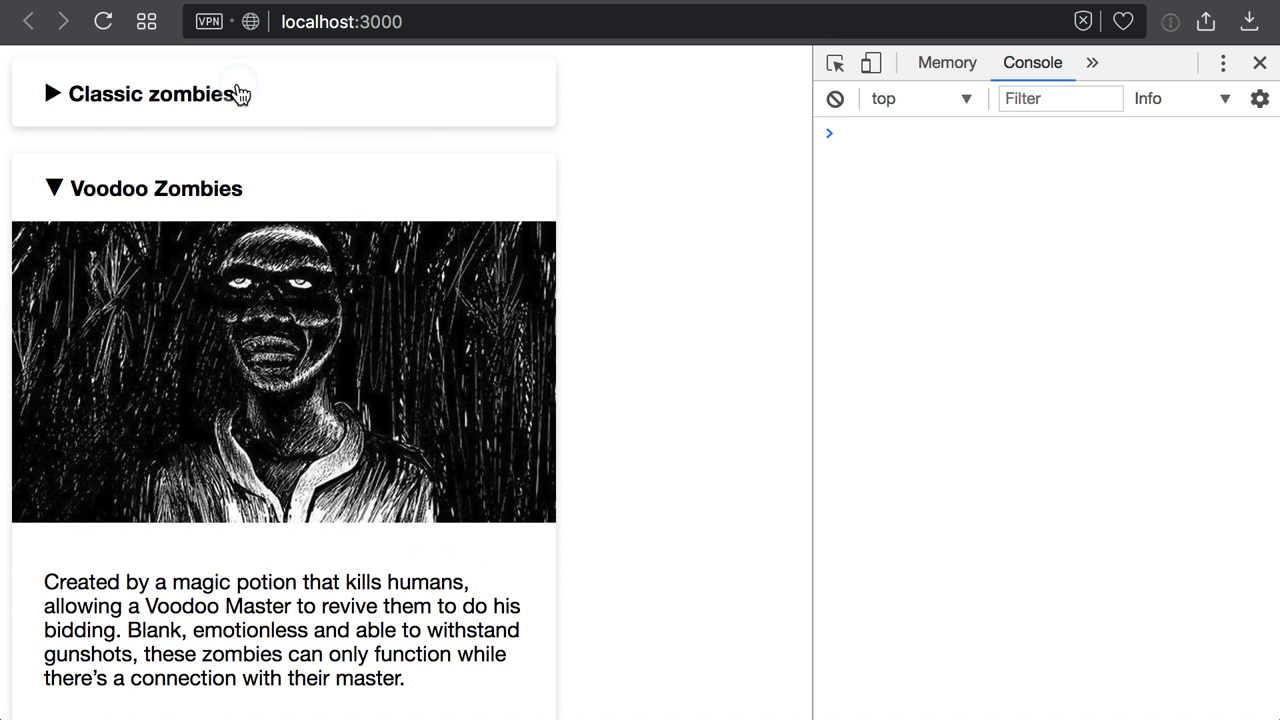
click(152, 188)
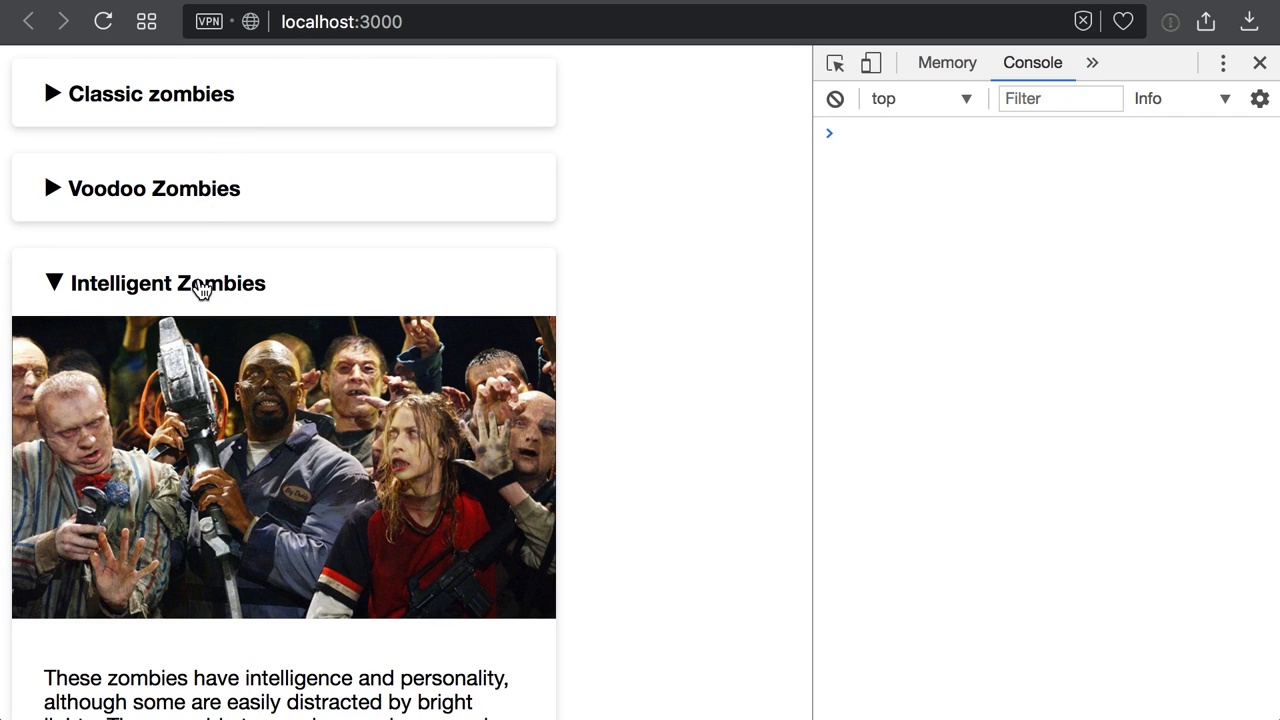
click(166, 284)
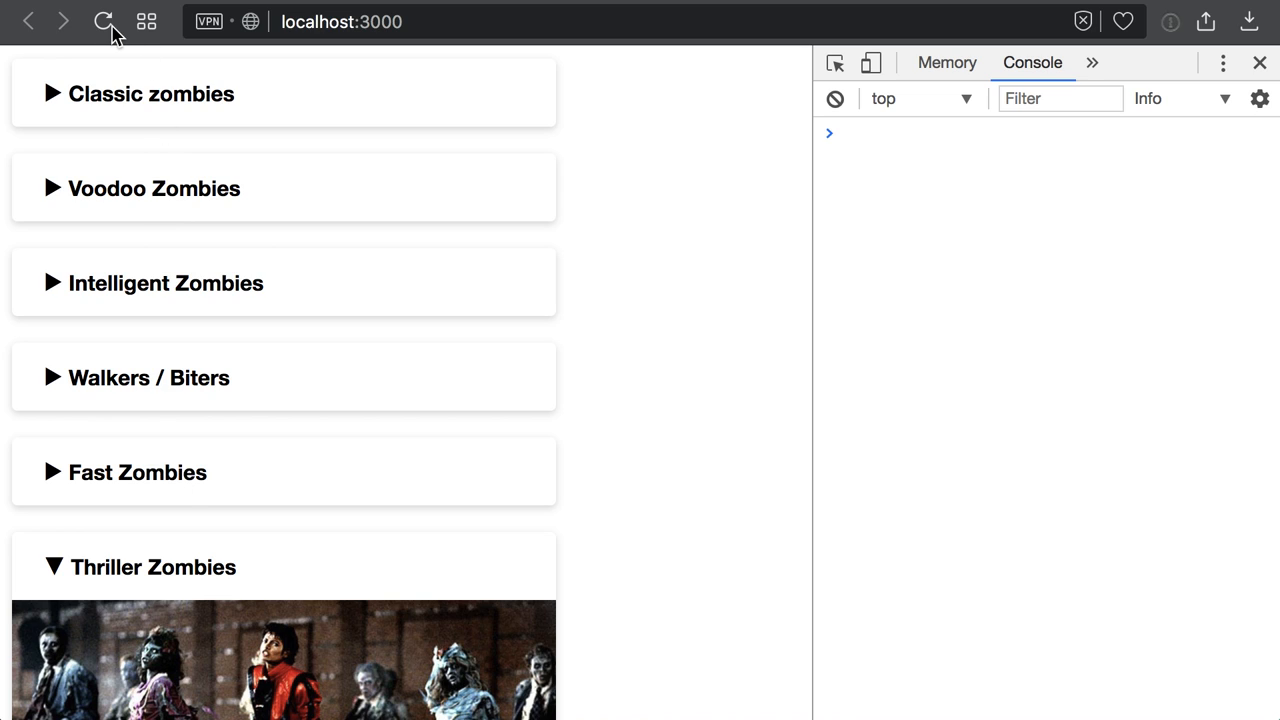
mouse_move(104, 20)
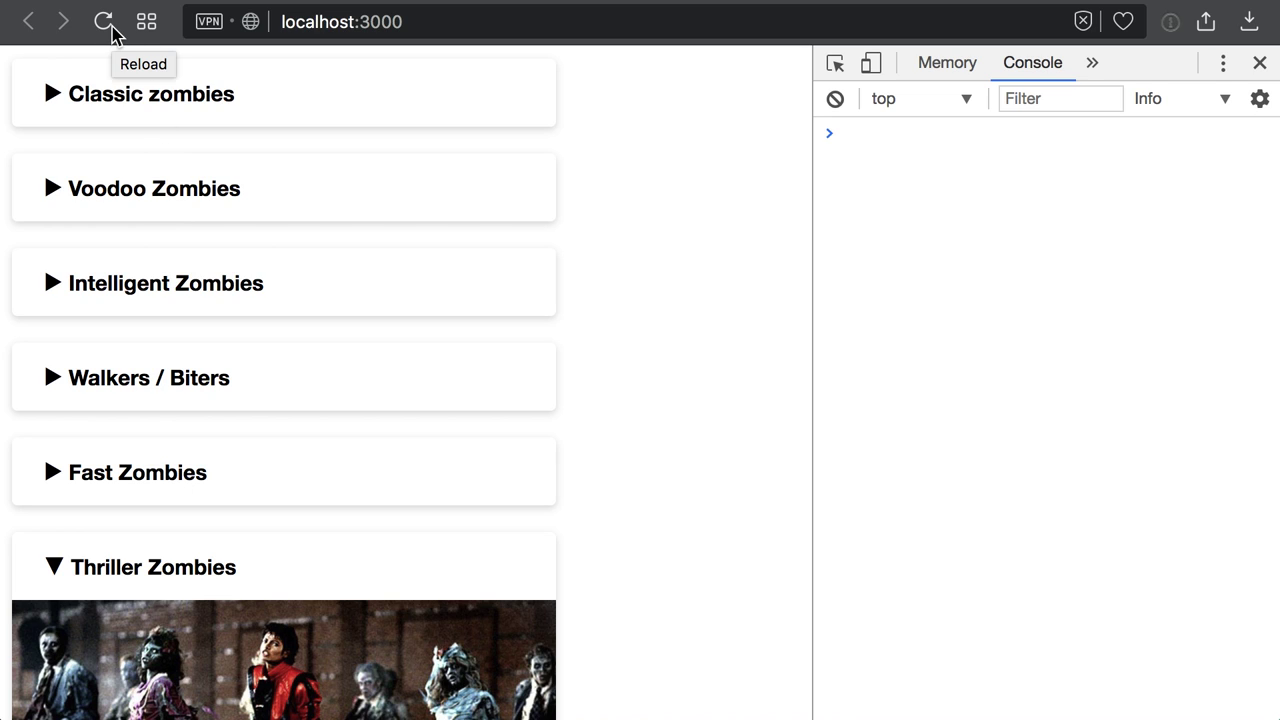
Reload localhost:3000 so the cards render expanded again.
click(104, 20)
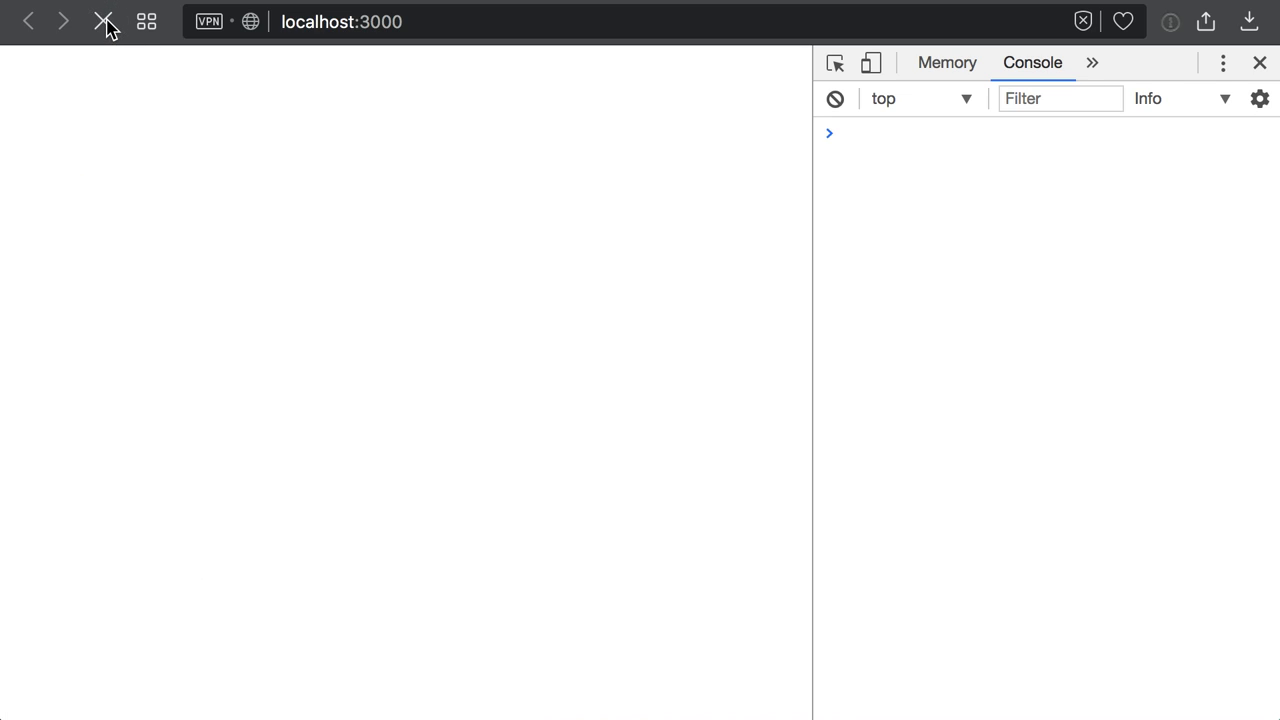
click(106, 20)
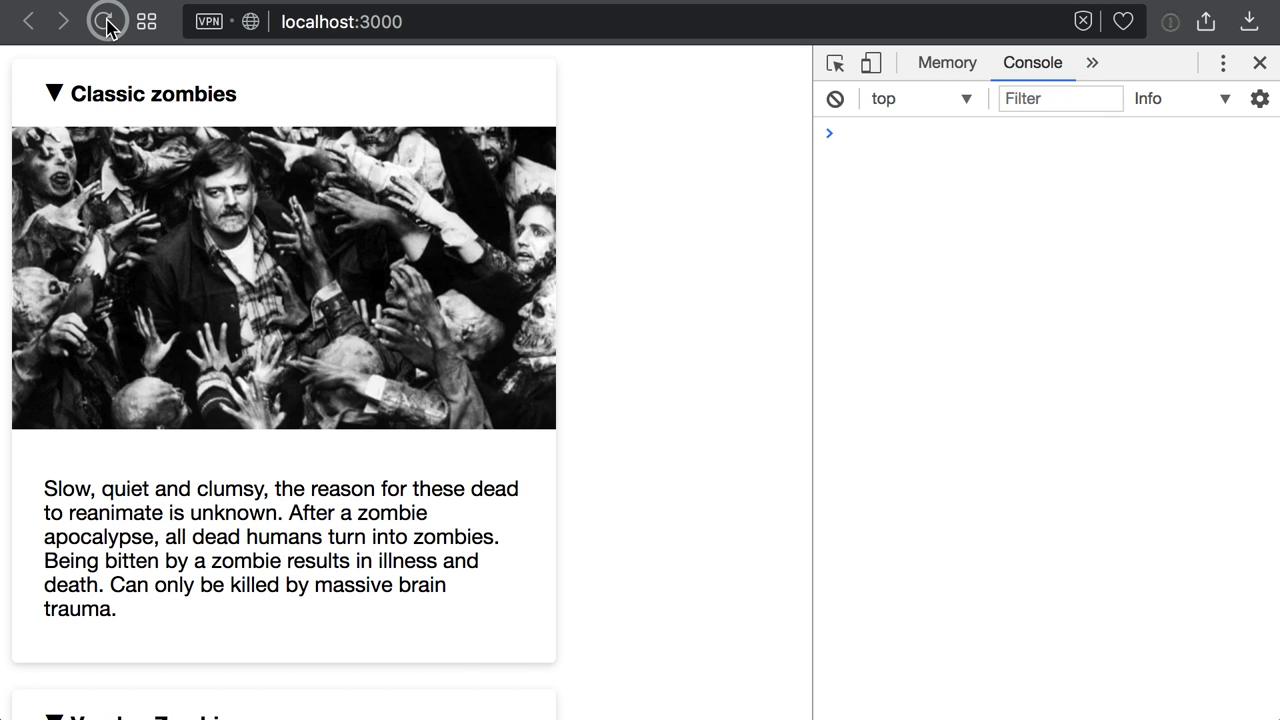
click(104, 20)
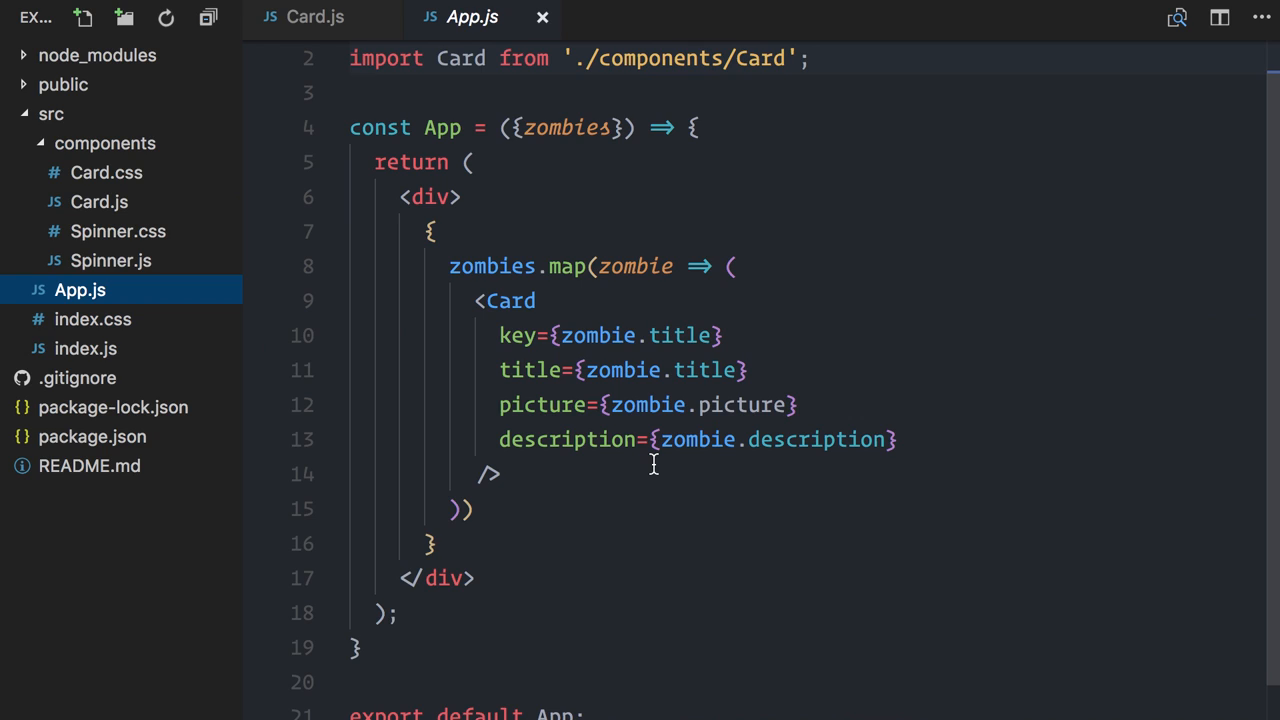
mouse_move(854, 60)
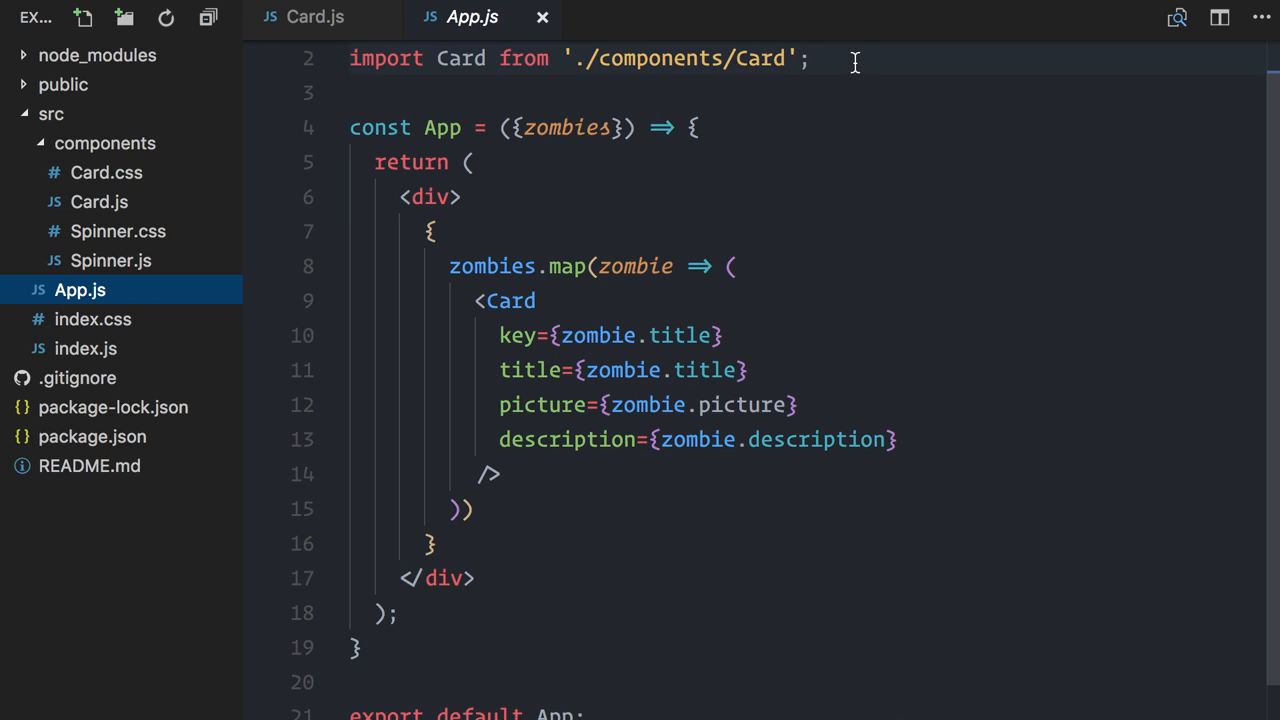
Import Spinner from './components/Spinner' and branch, renderComponent from recompose.
text(import  from '';)
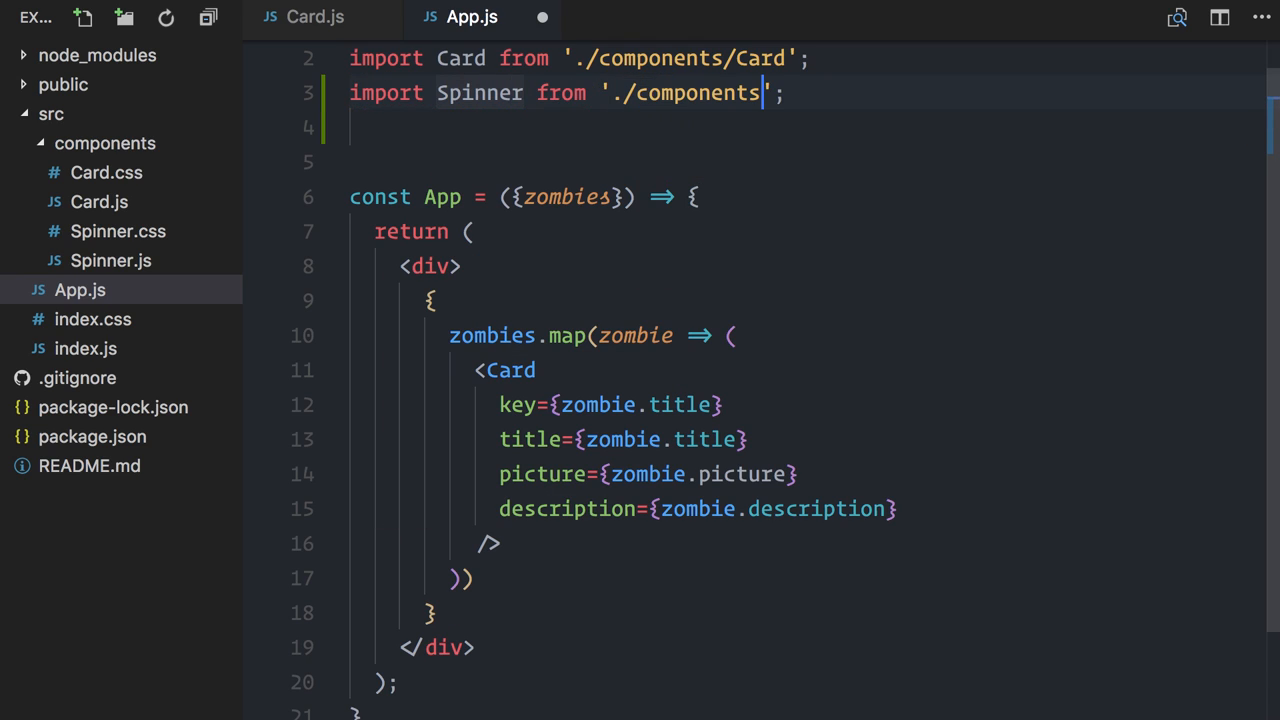
text(/Spinner)
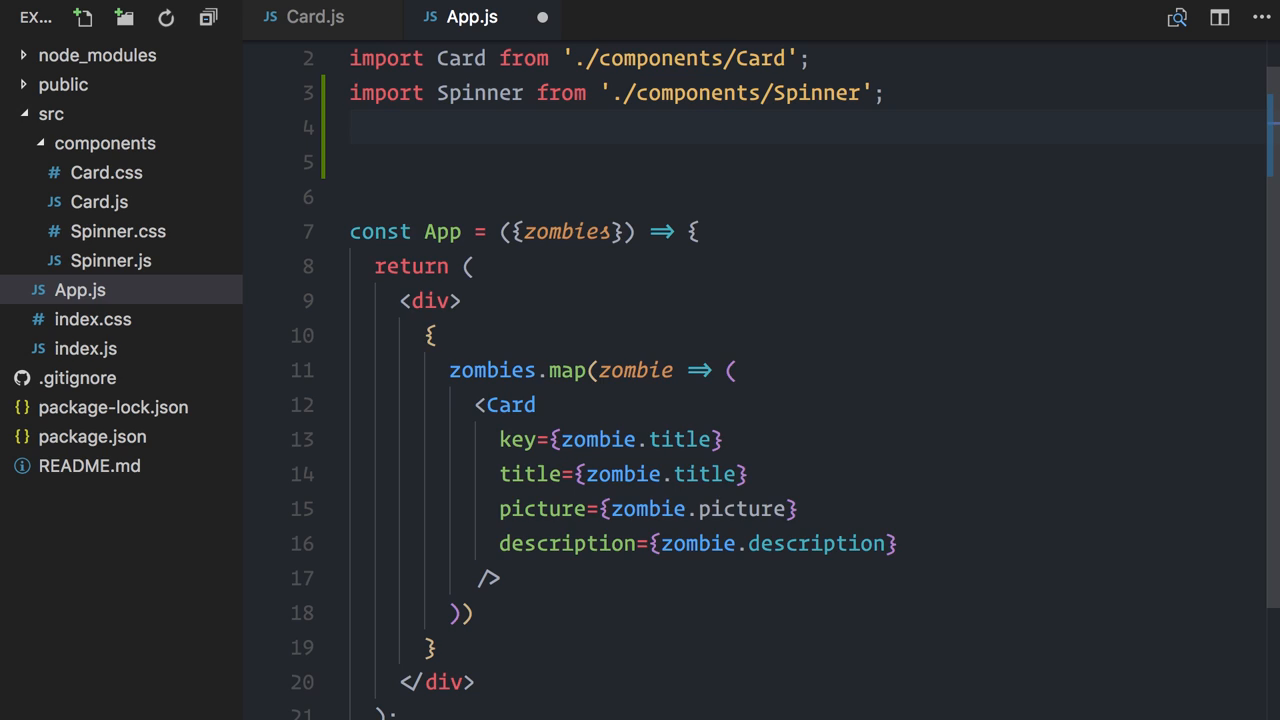
text(import {branch, renderComponent} from 'recompos';)
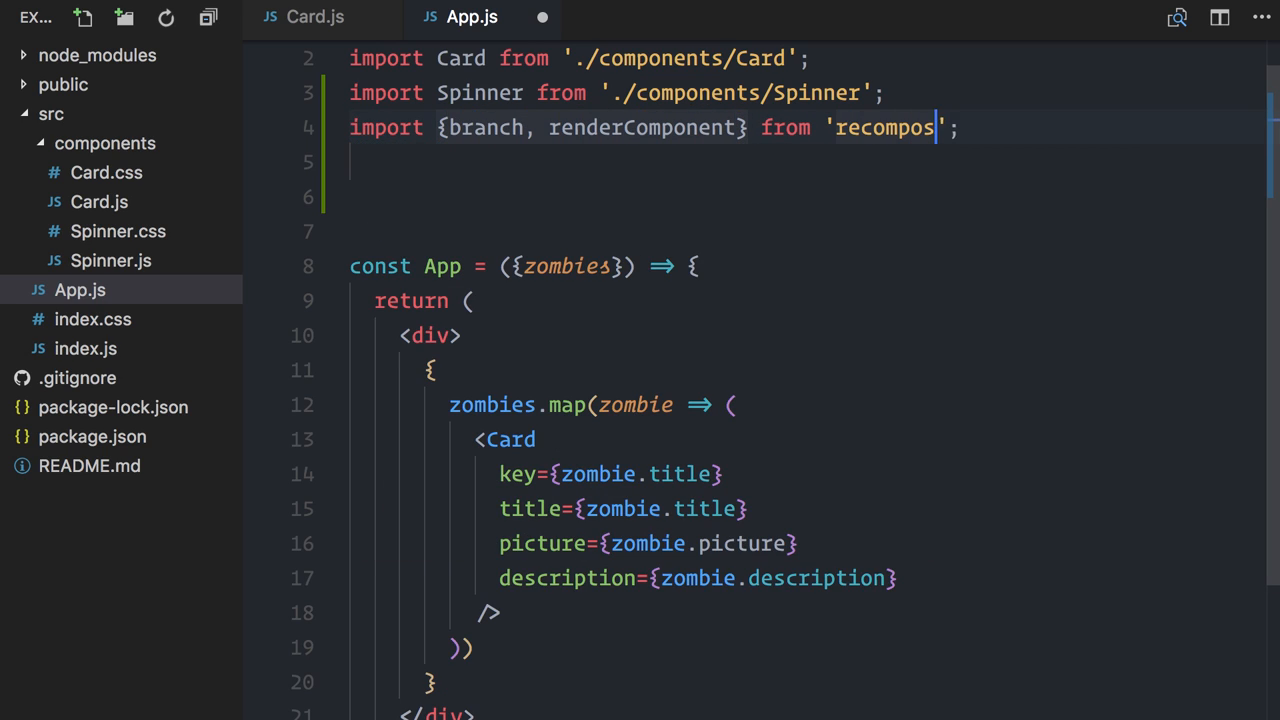
double_click(484, 128)
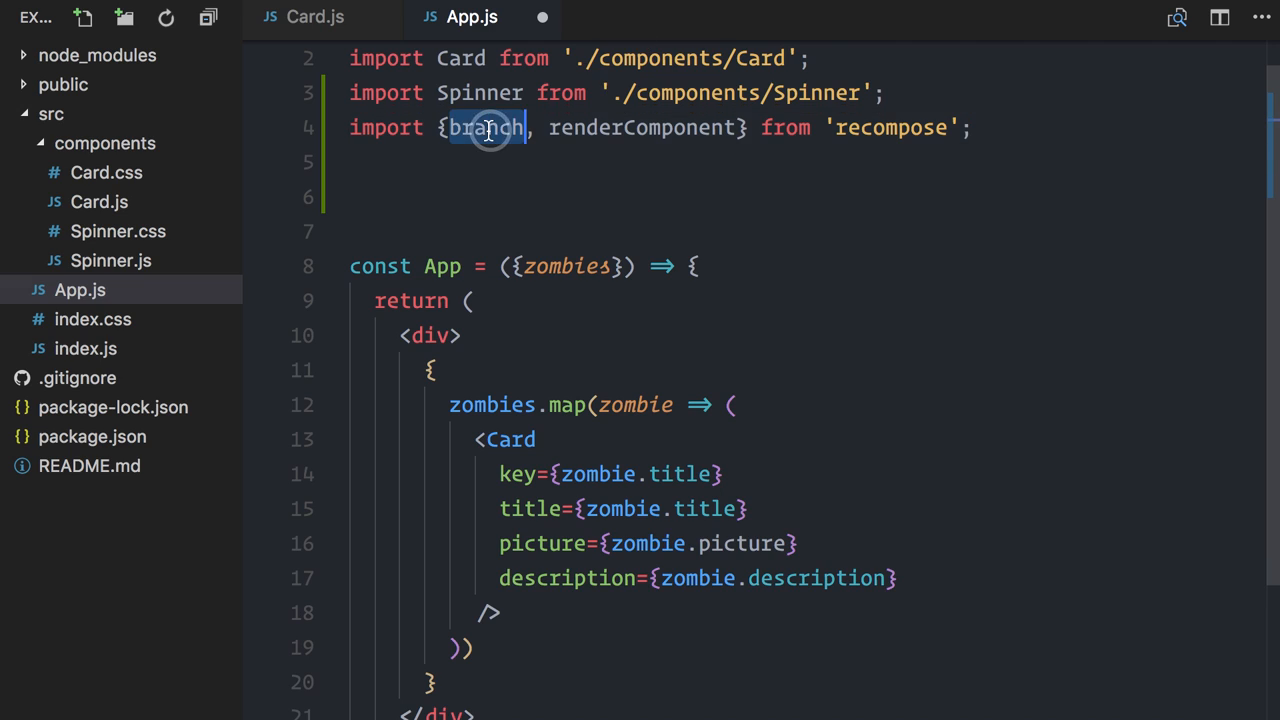
Export App through branch(props => props.zombies.length === 0, renderComponent(Spinner)).
scroll(down, 3)
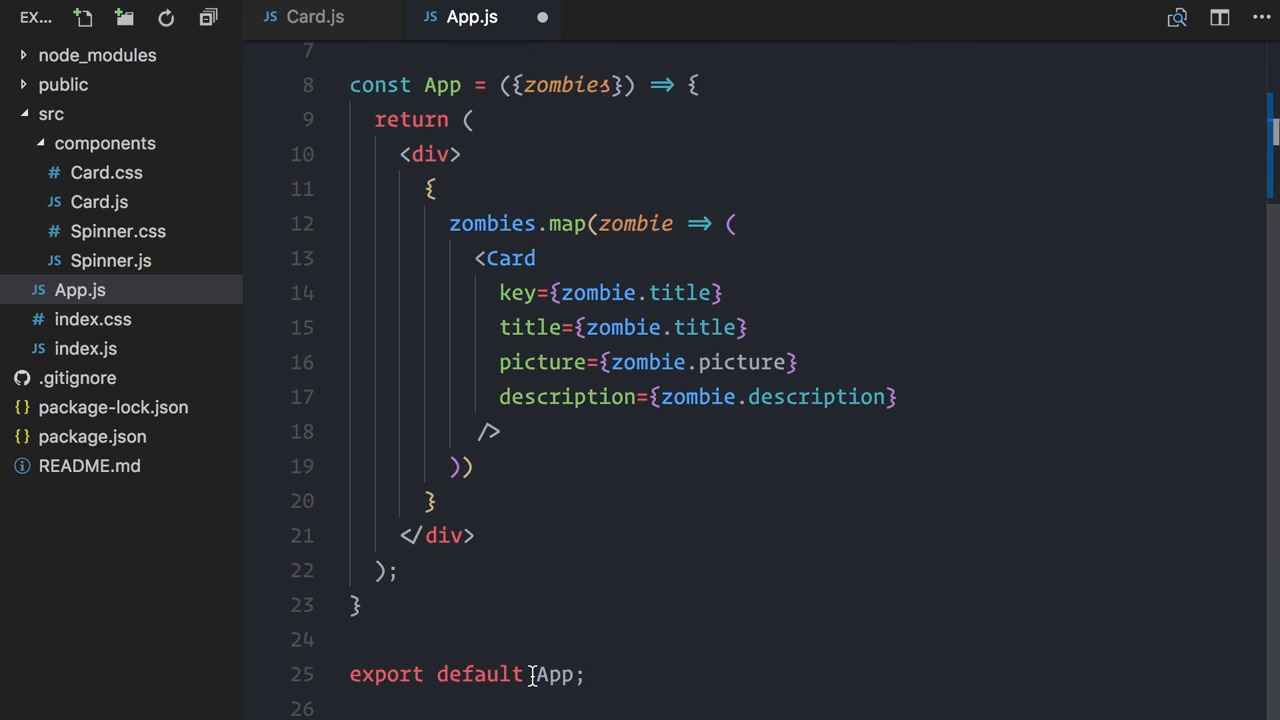
text(branch()()
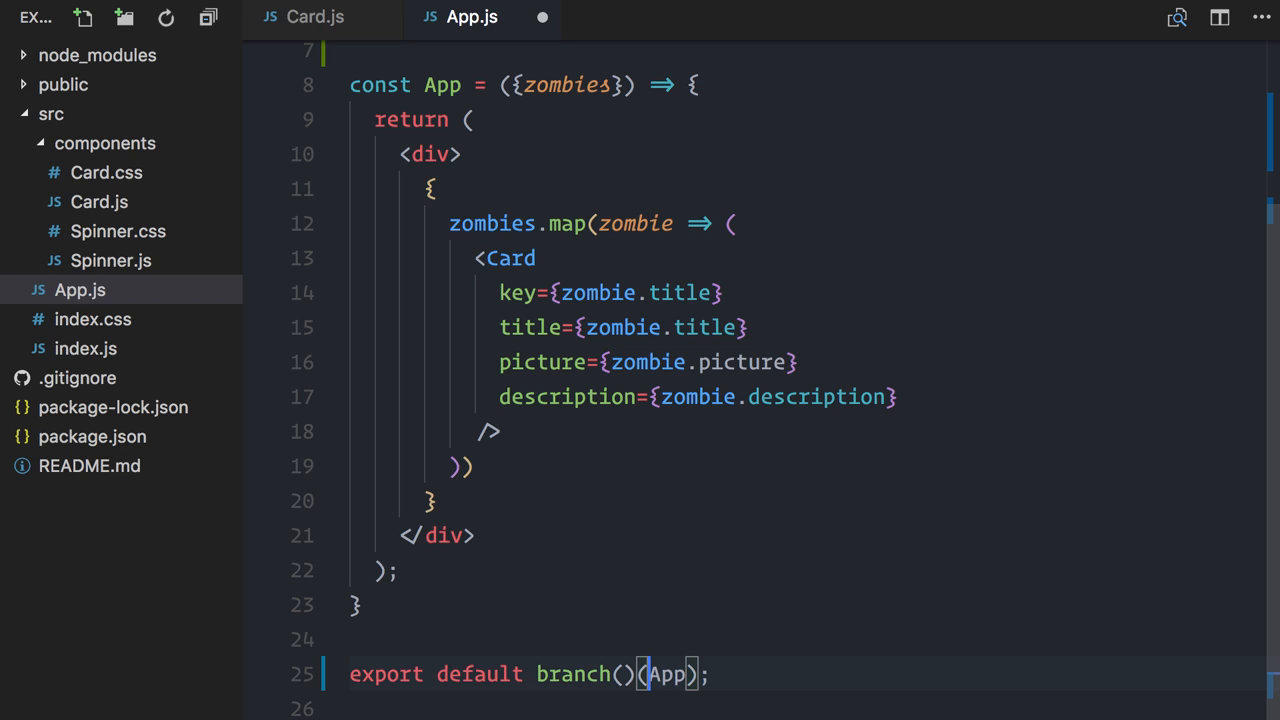
key(Enter)
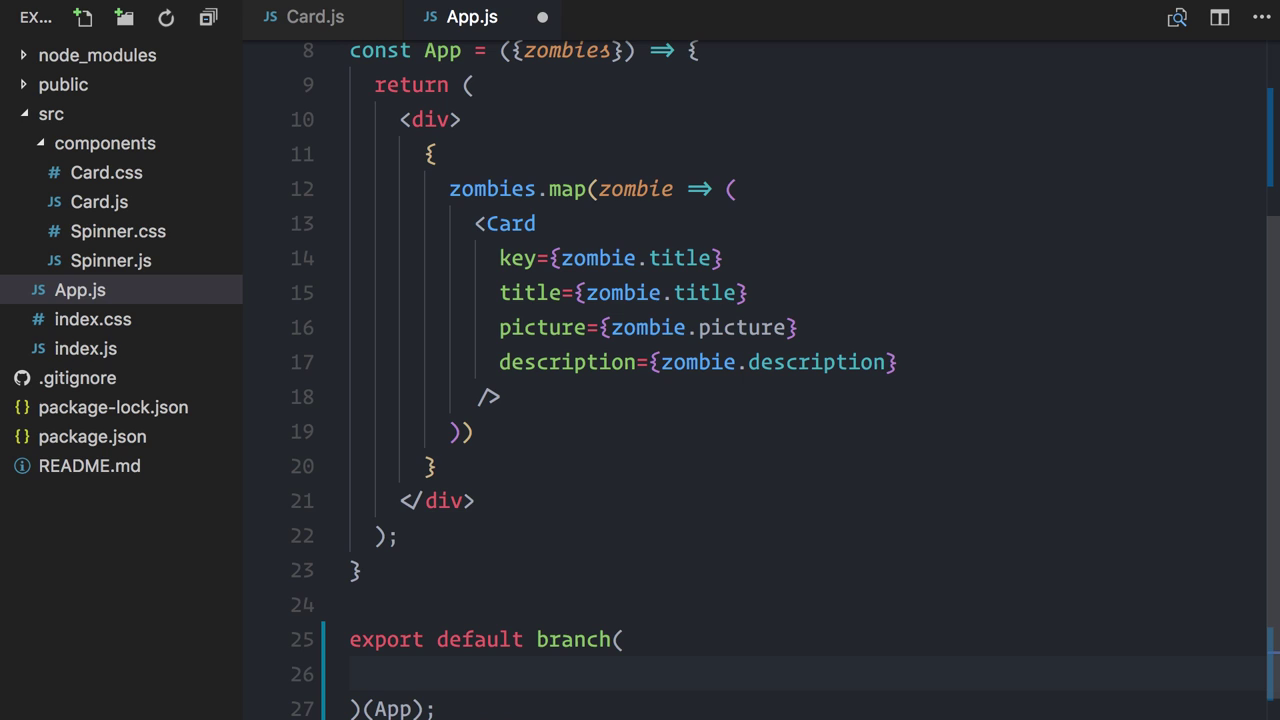
text(props =)
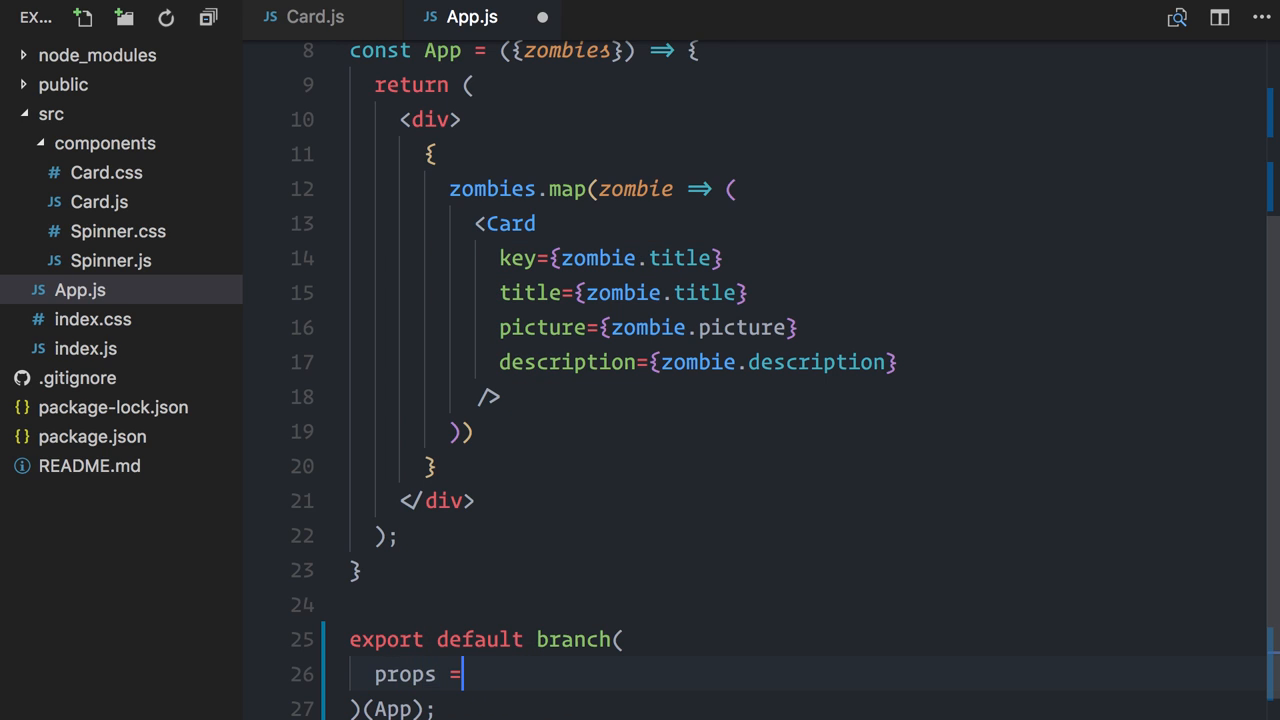
text(=> props.zombies.length)
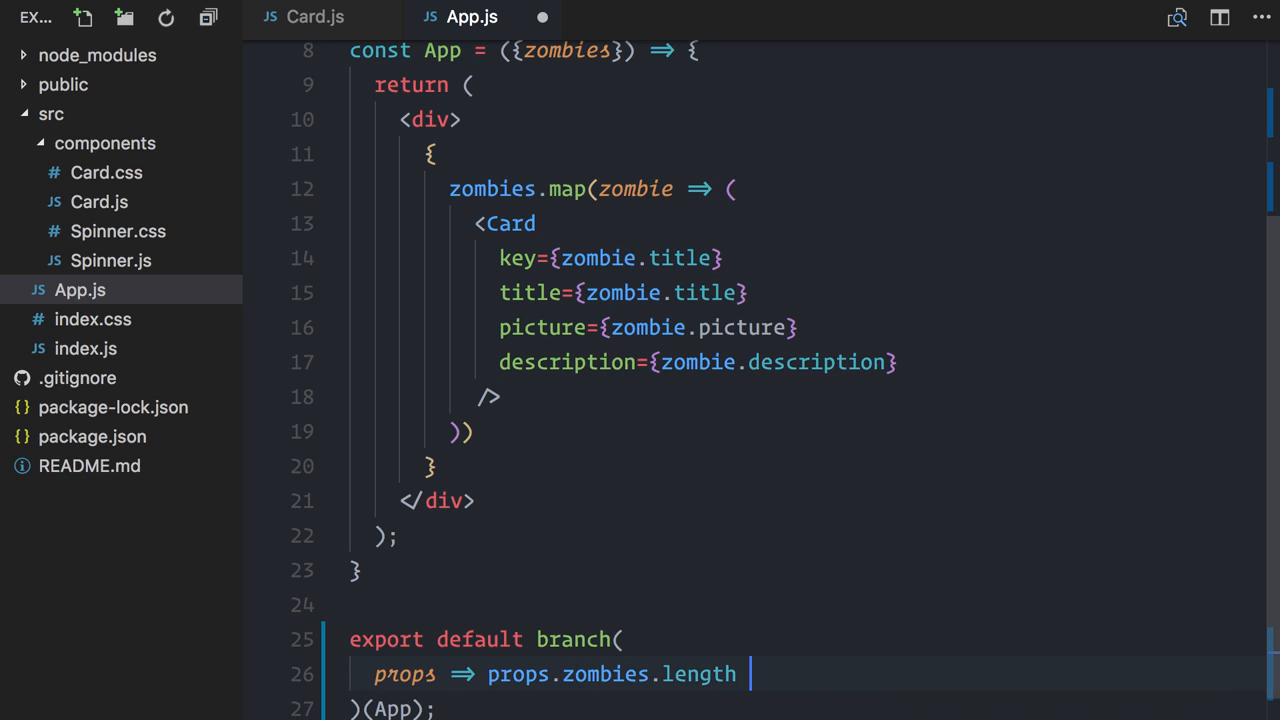
text(=== 0,)
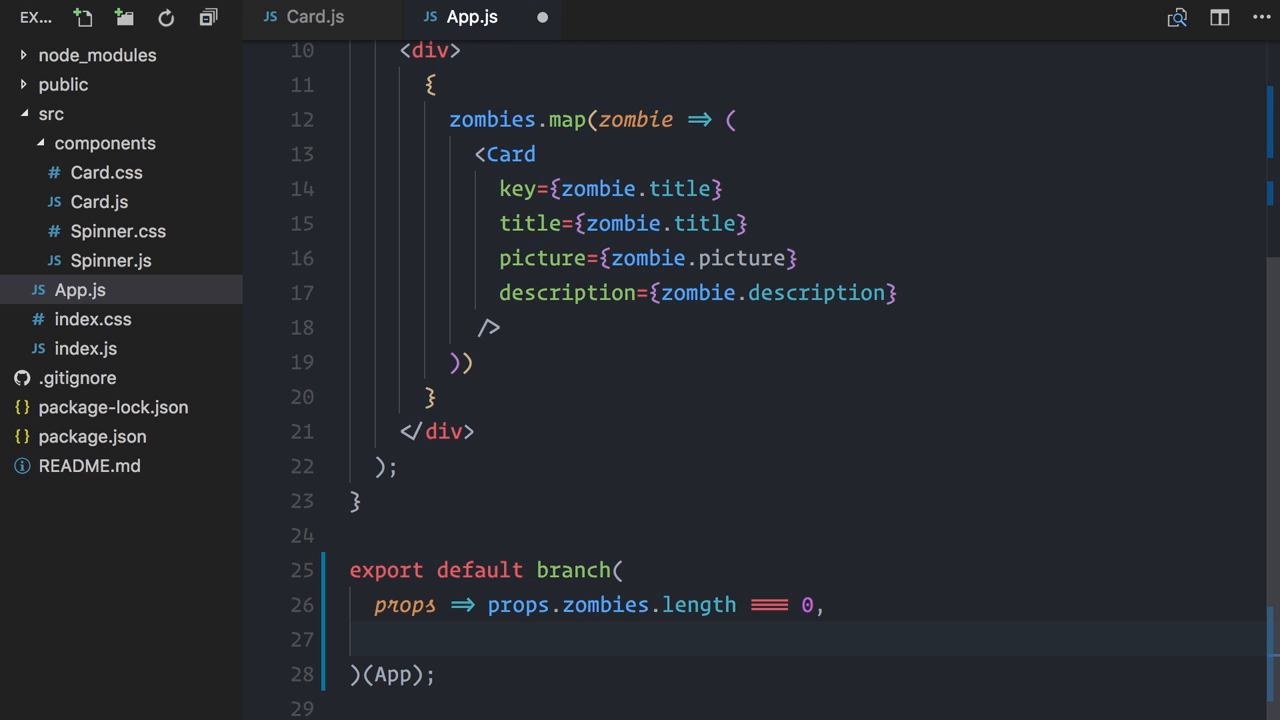
text(renderComponent())
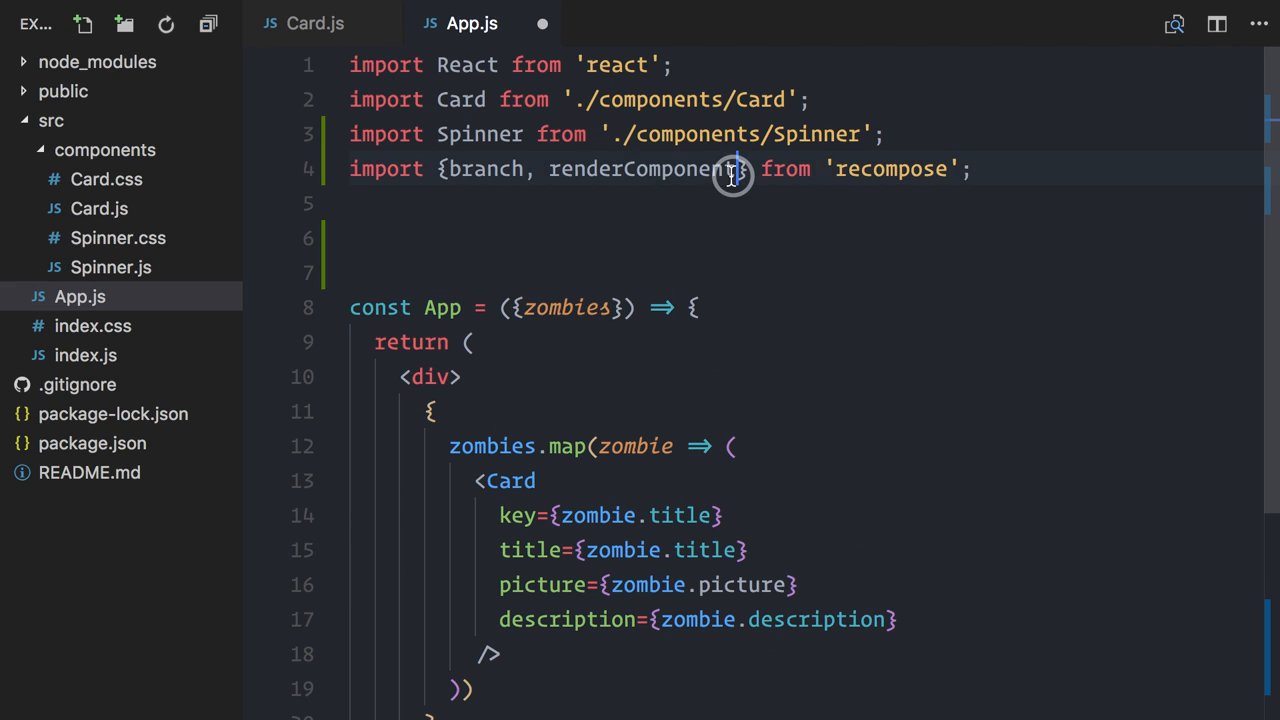
Add lifecycle to the import and wrap the export in lifecycle with componentDidMount calling this.props.checkAuth().
text(, lifecycle)
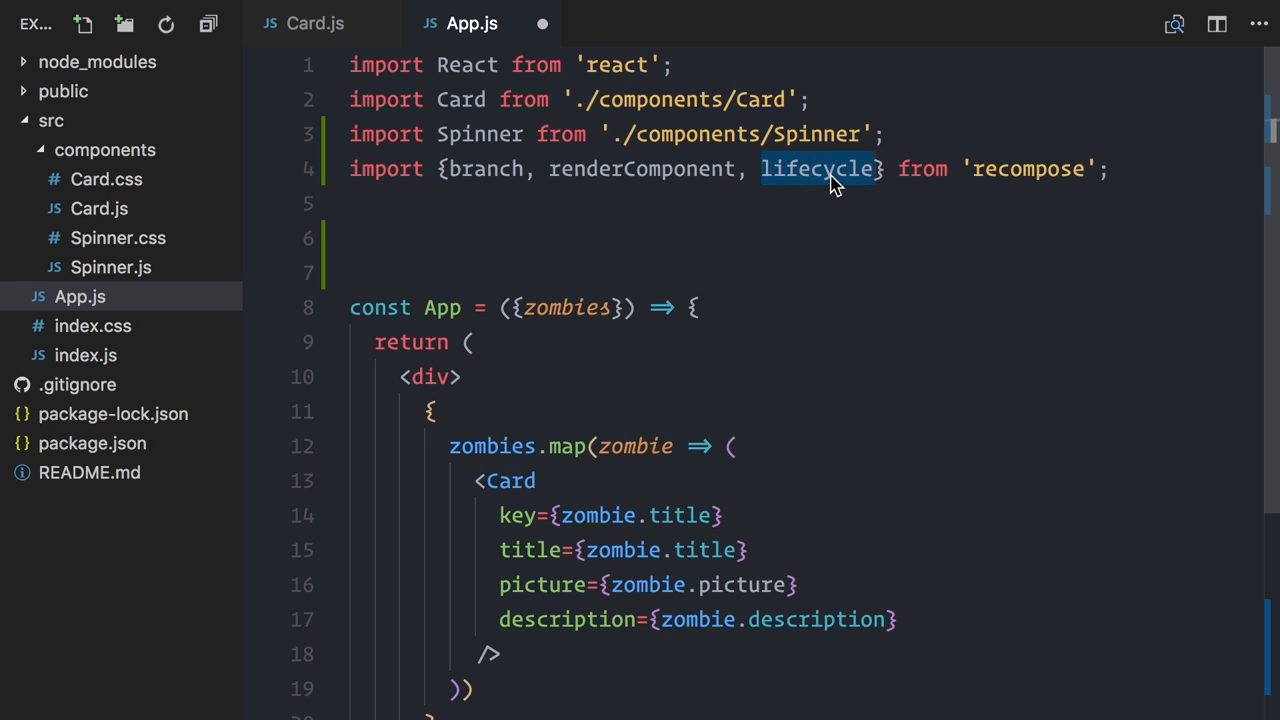
scroll(down, 3)
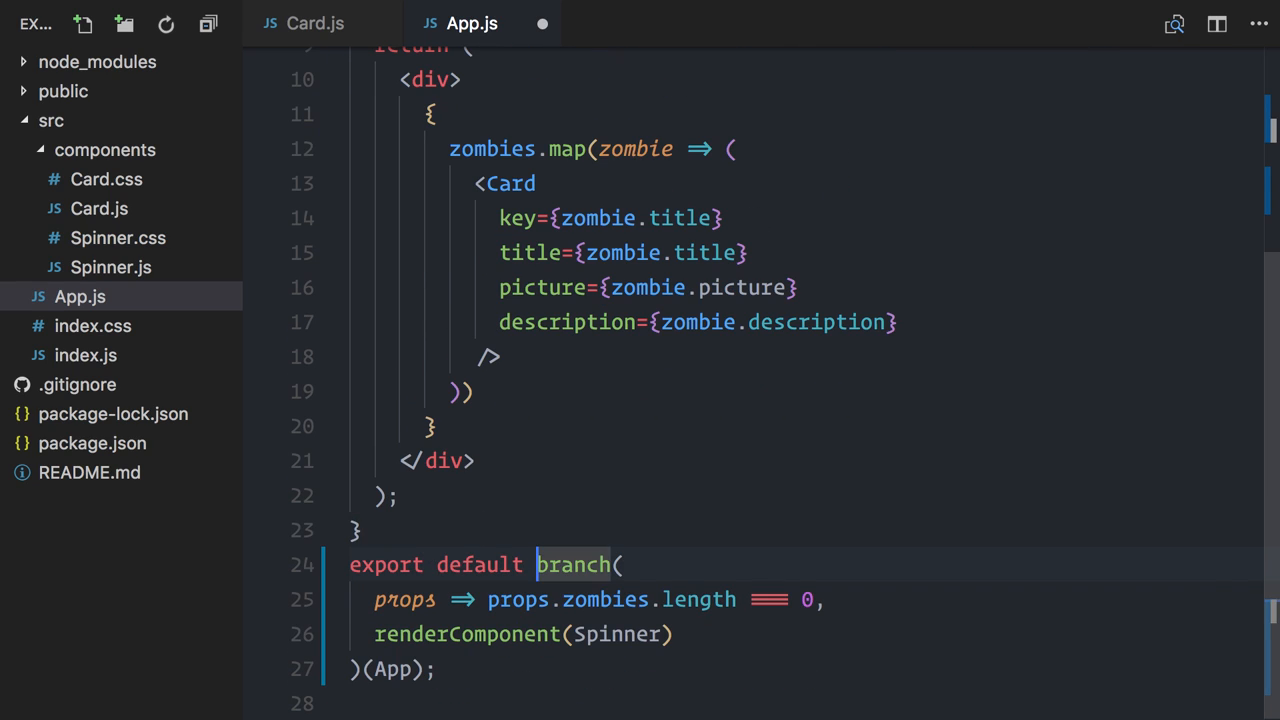
text(lifecycle()
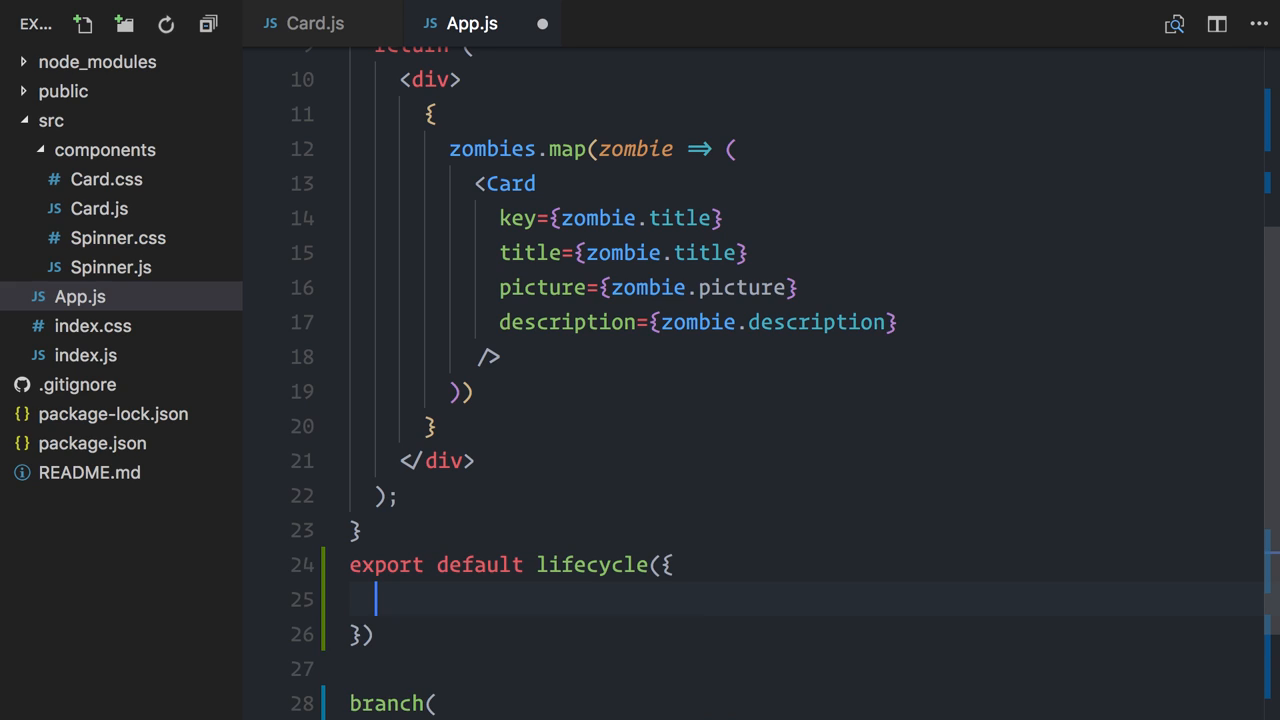
text(componentDidMount)
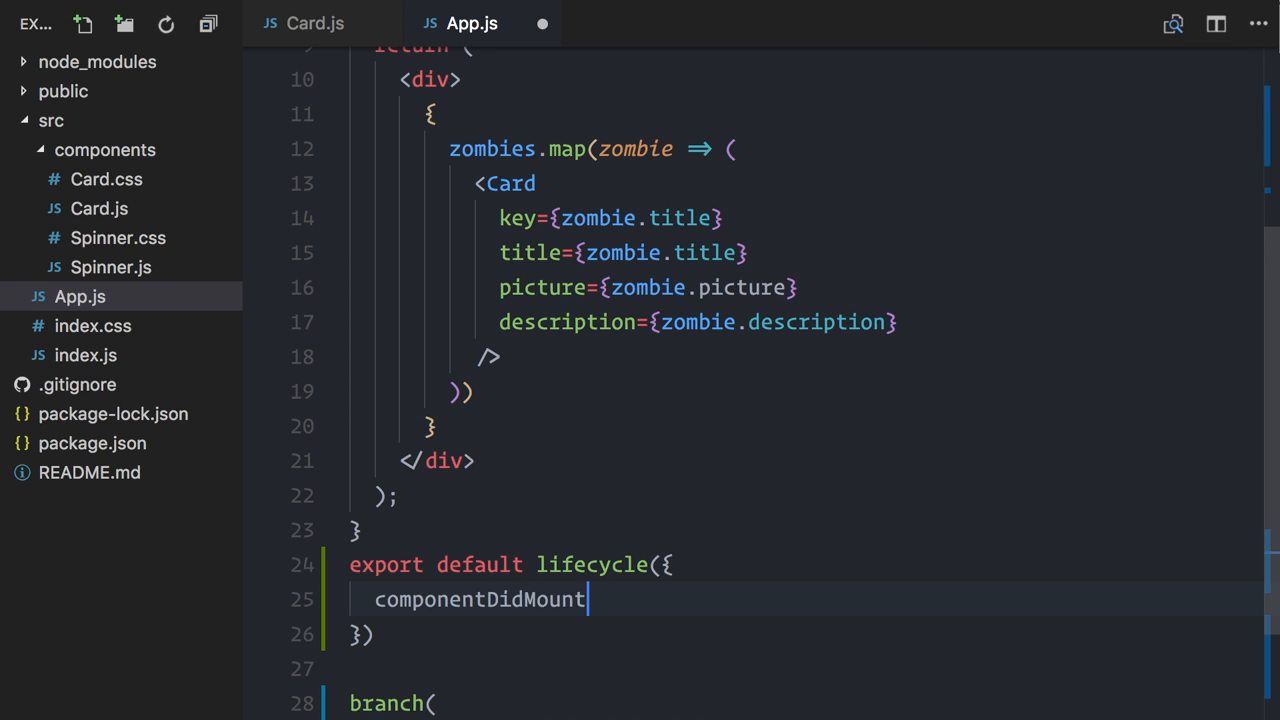
text((){})
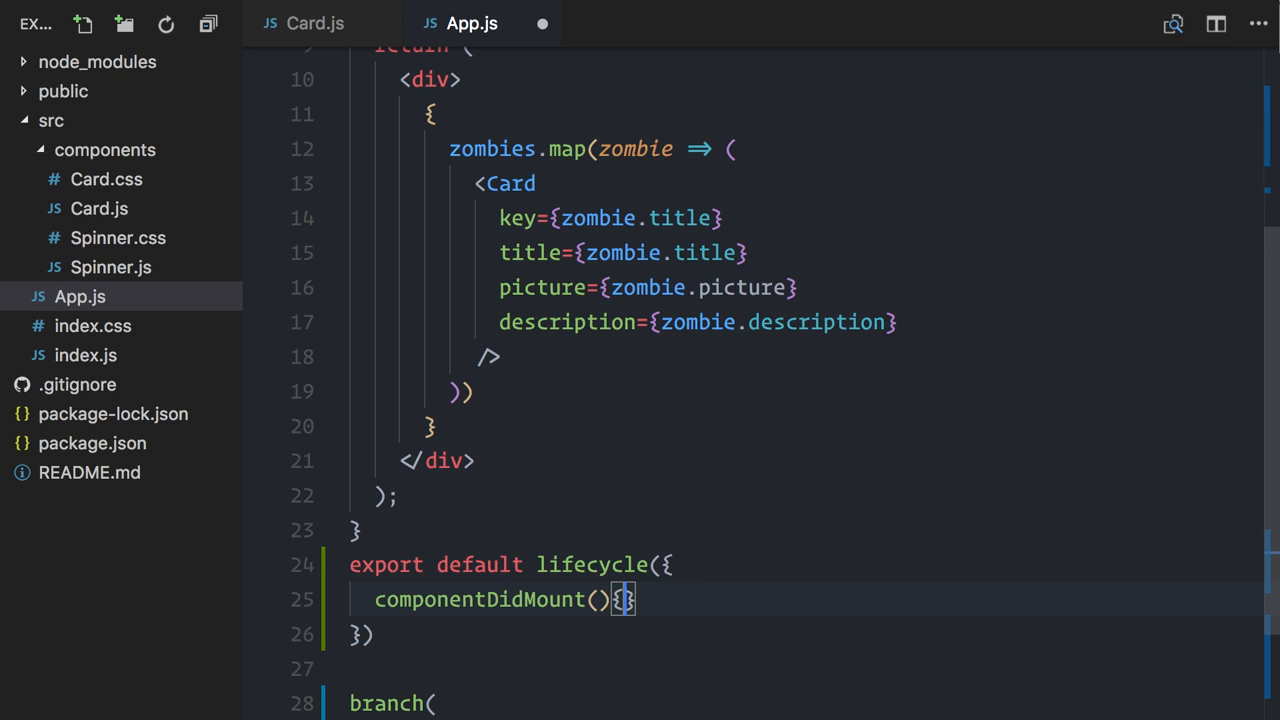
text(this.props.checkAuth()
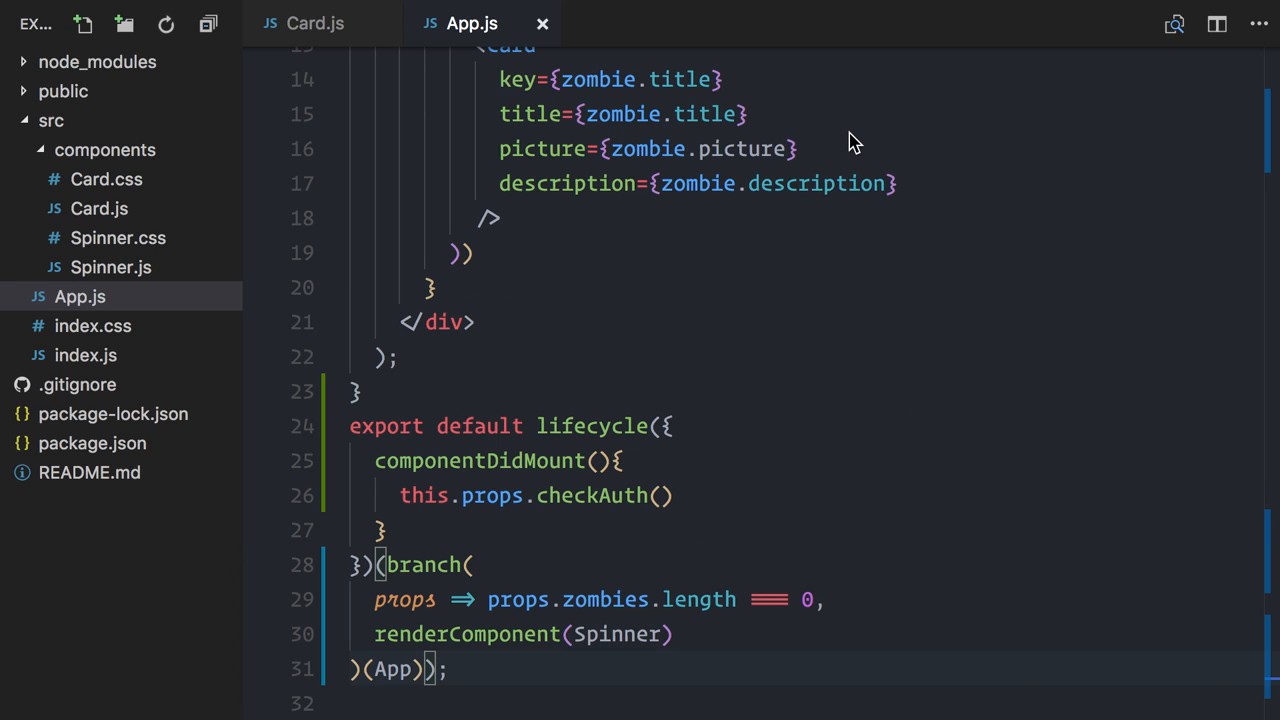
Create const enhance = compose(lifecycle, branch(...)) above the export for the App enhancer.
scroll(up, 3)
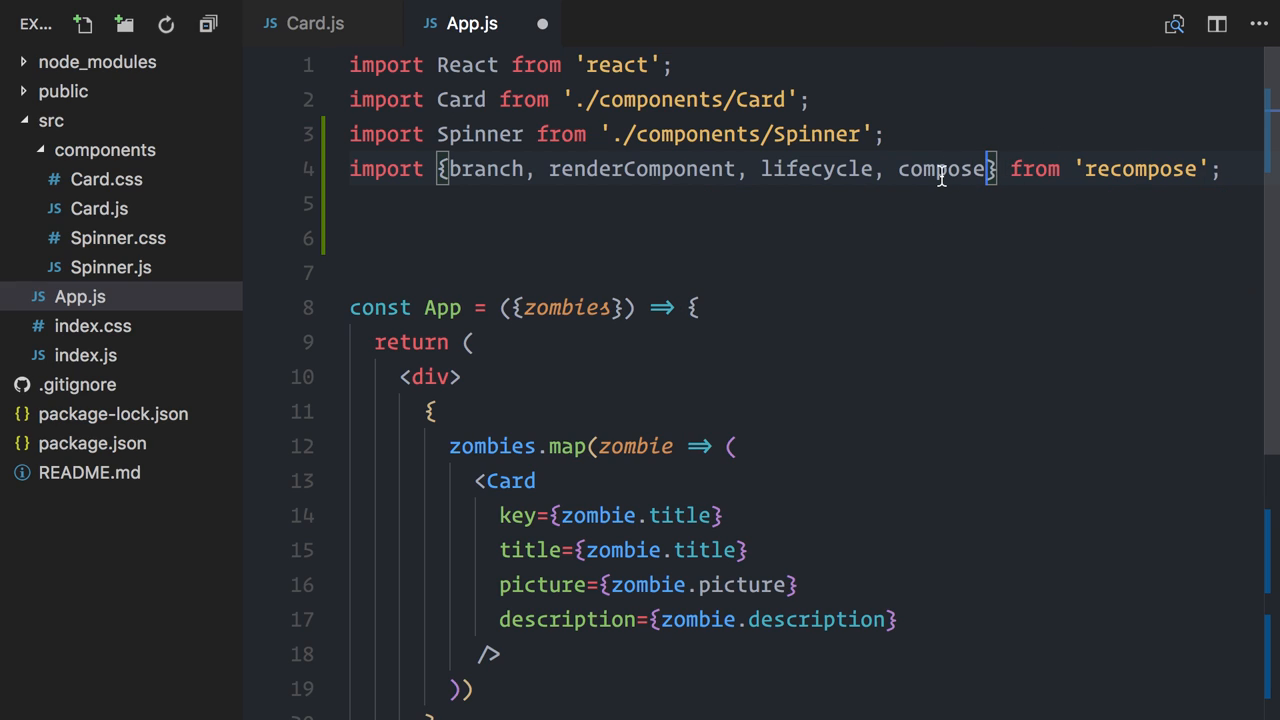
scroll(down, 3)
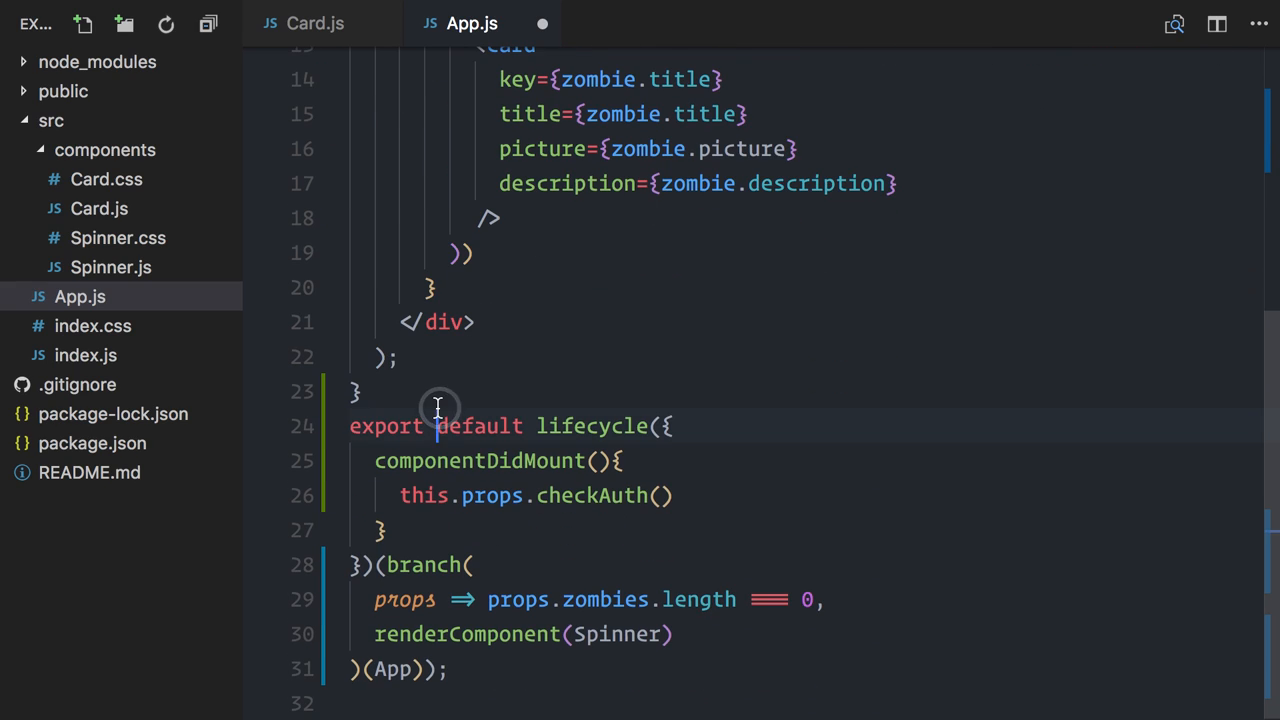
key(Enter)
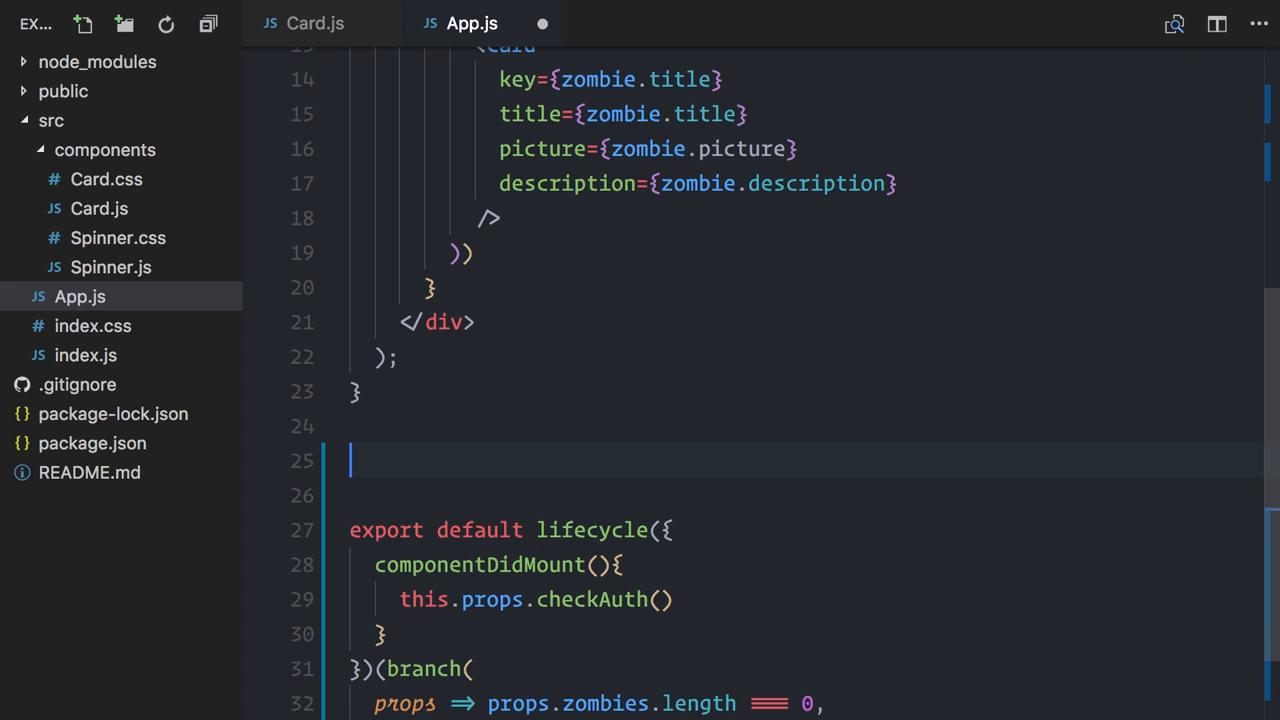
text(const)
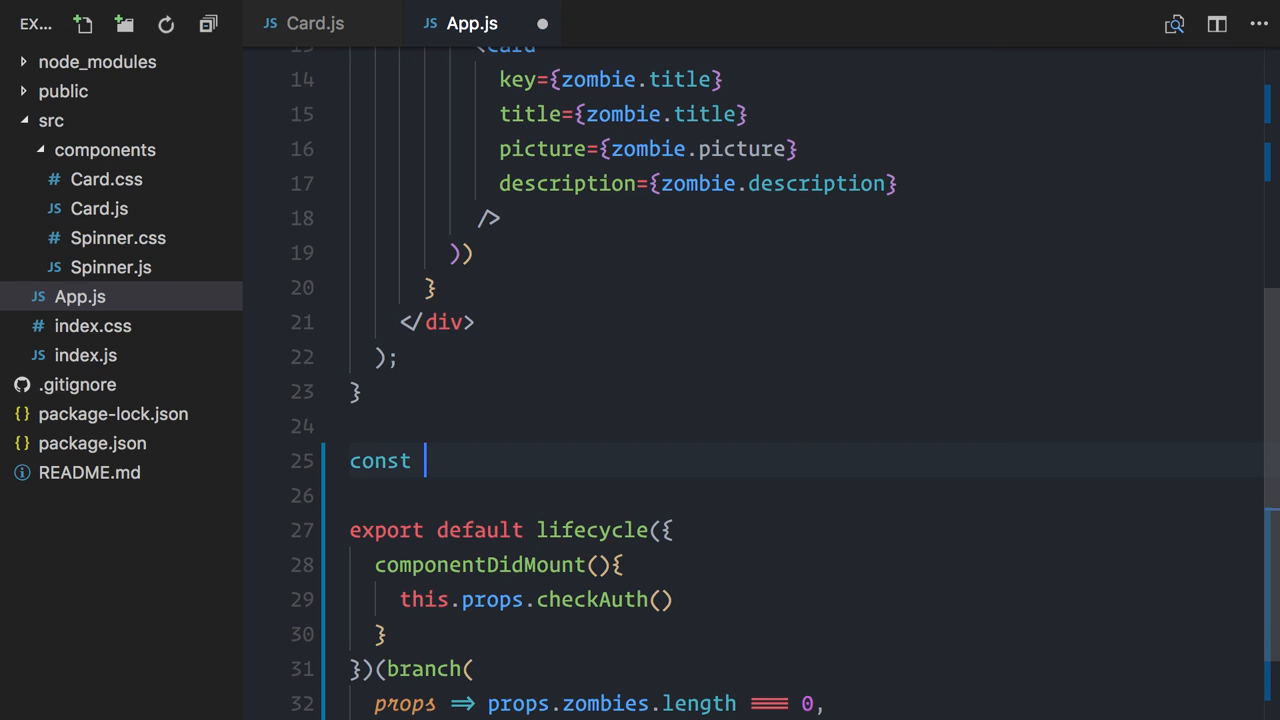
text(enhance = compose()
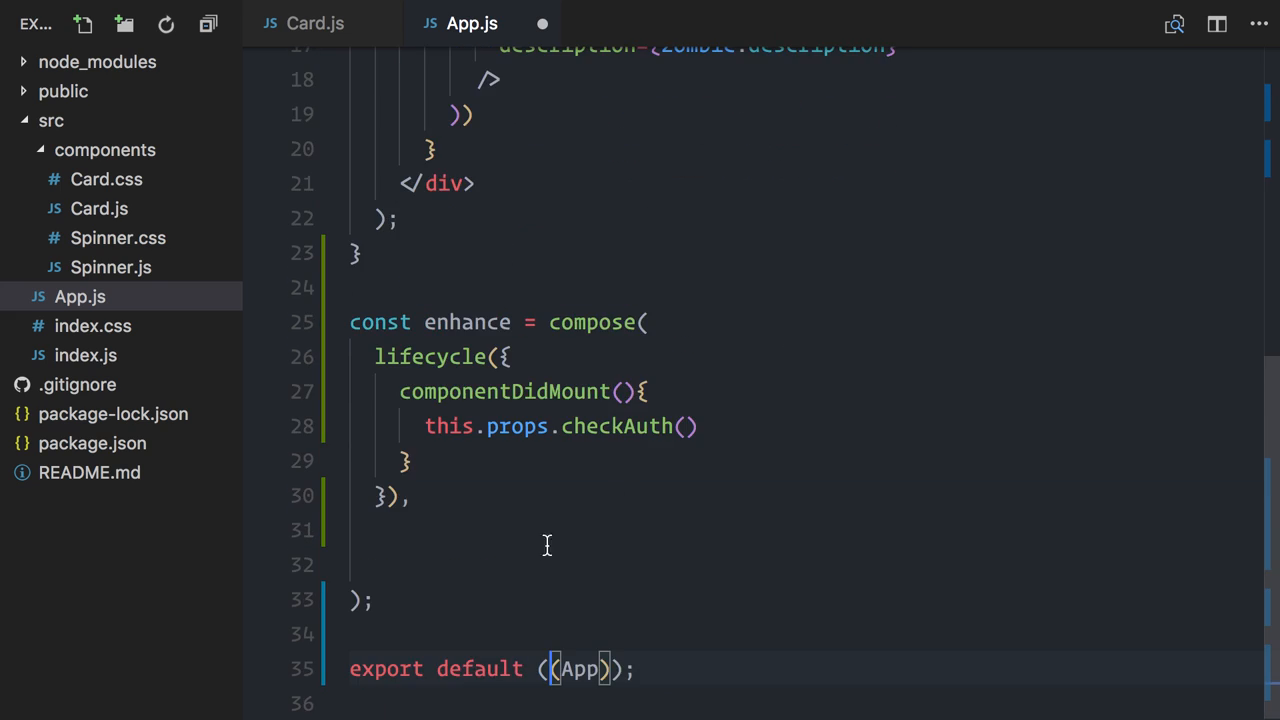
text(branch()
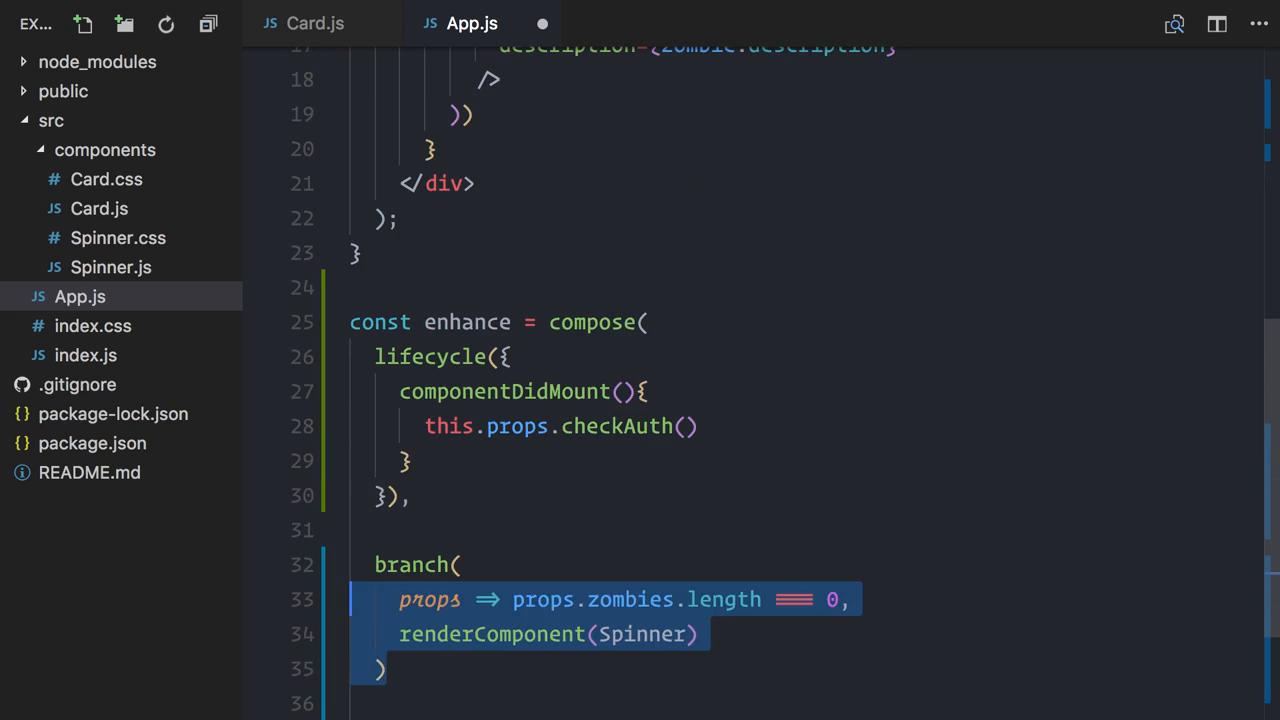
scroll(down, 3)
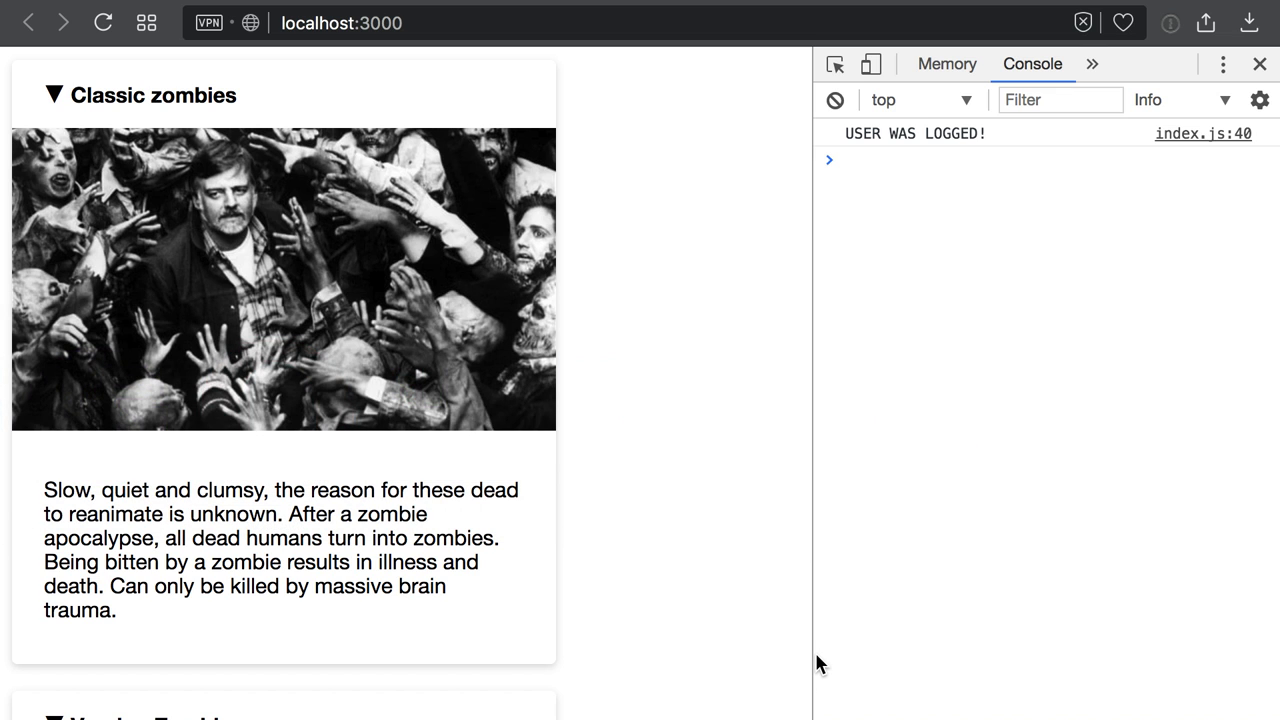
mouse_move(818, 612)
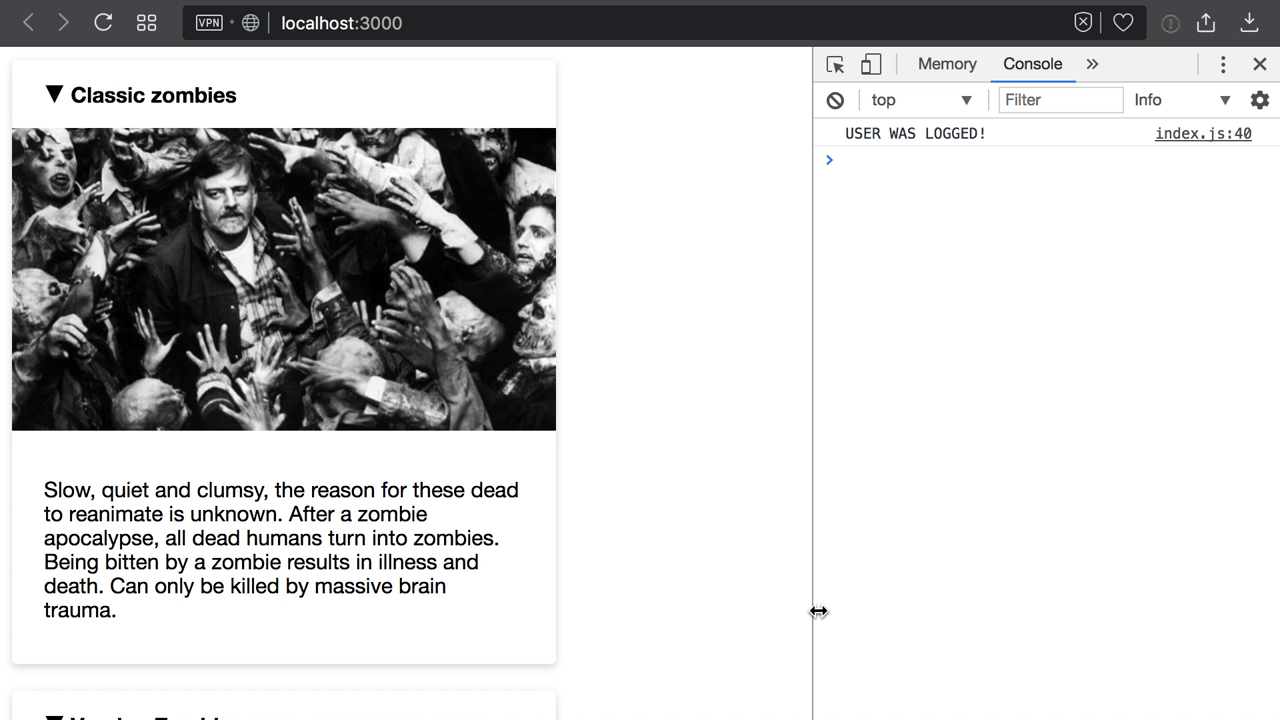
mouse_move(818, 612)
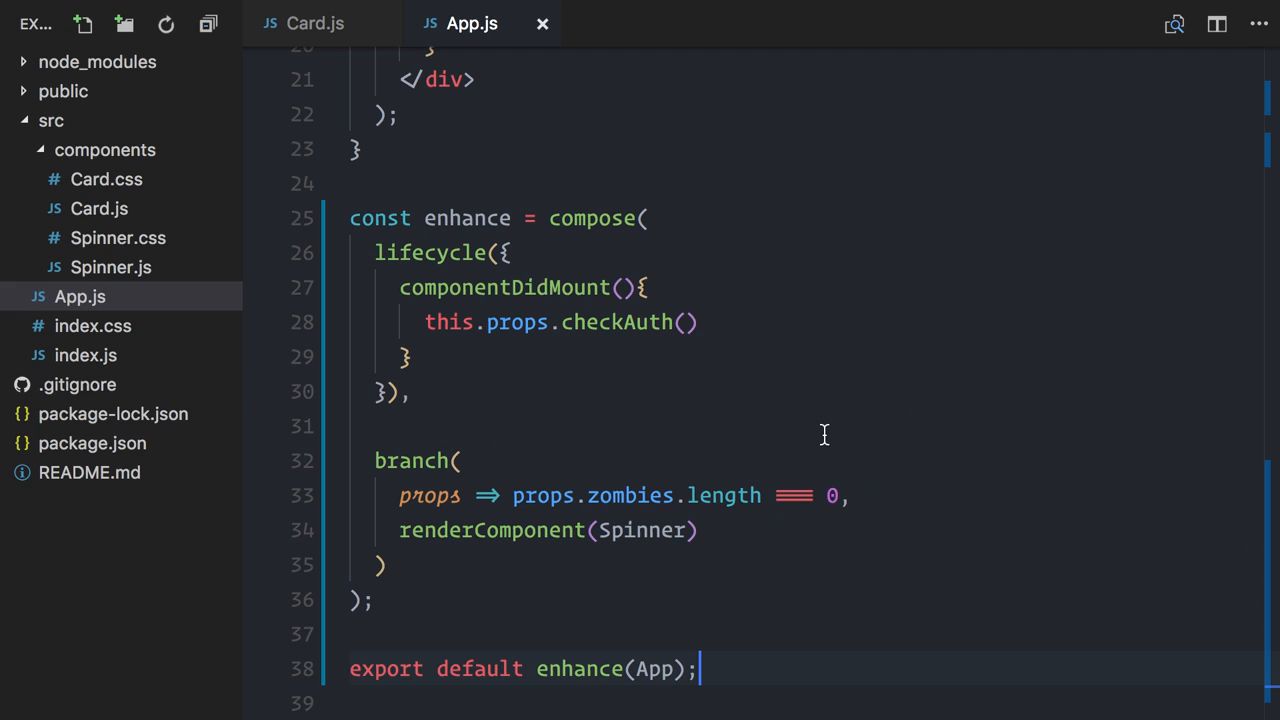
mouse_move(688, 360)
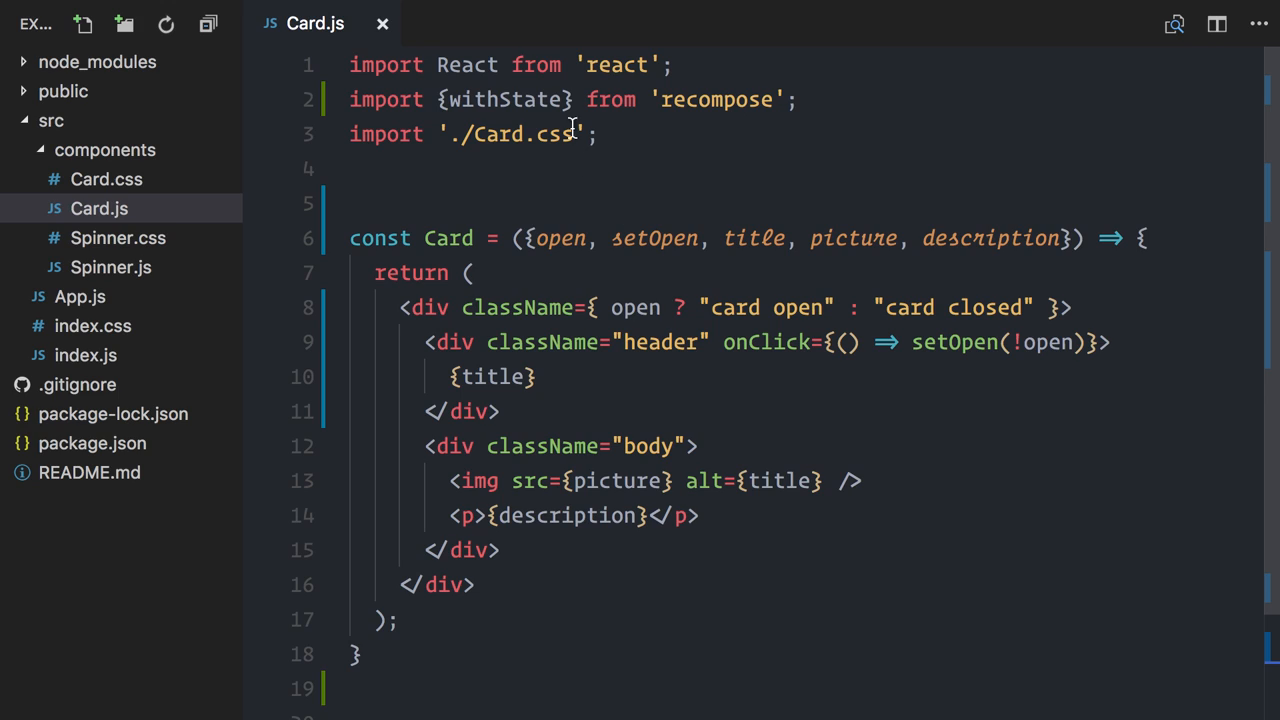
Highlight the withState import name in Card.js.
double_click(504, 100)
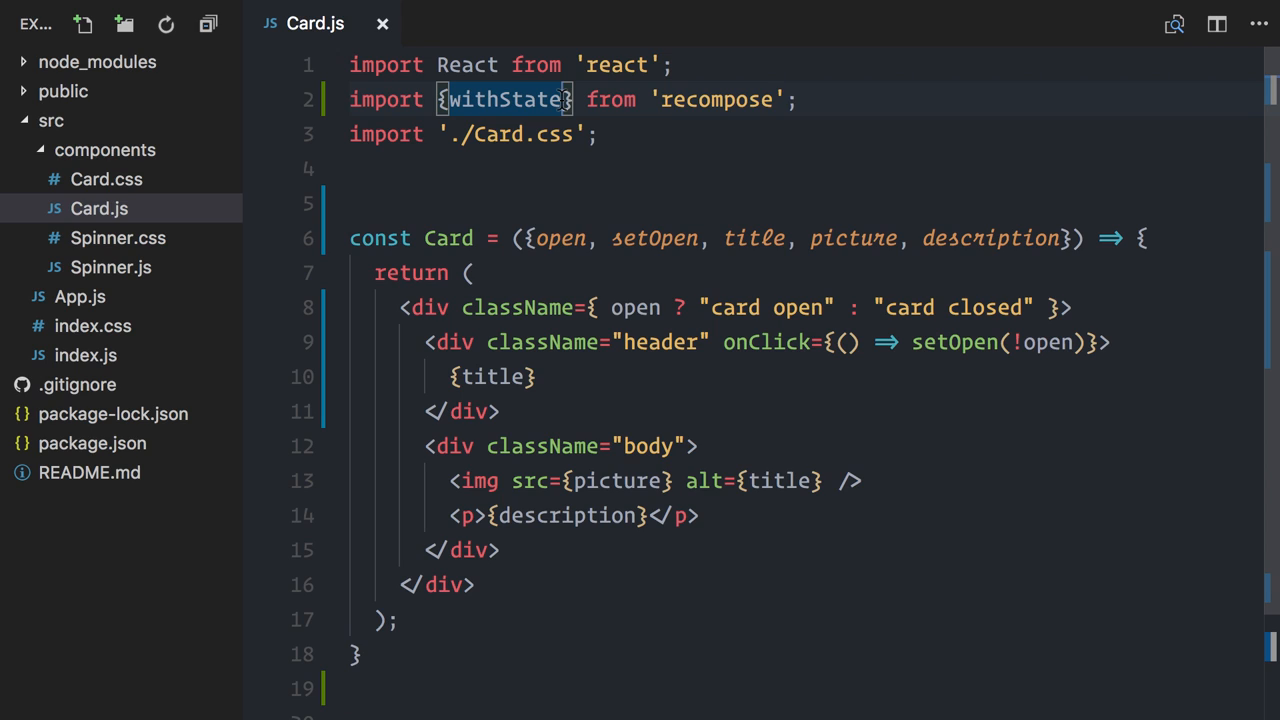
Import withHandlers and compose, and start const enhance with withState('open', 'setOpen', true).
text(, withHandlers)
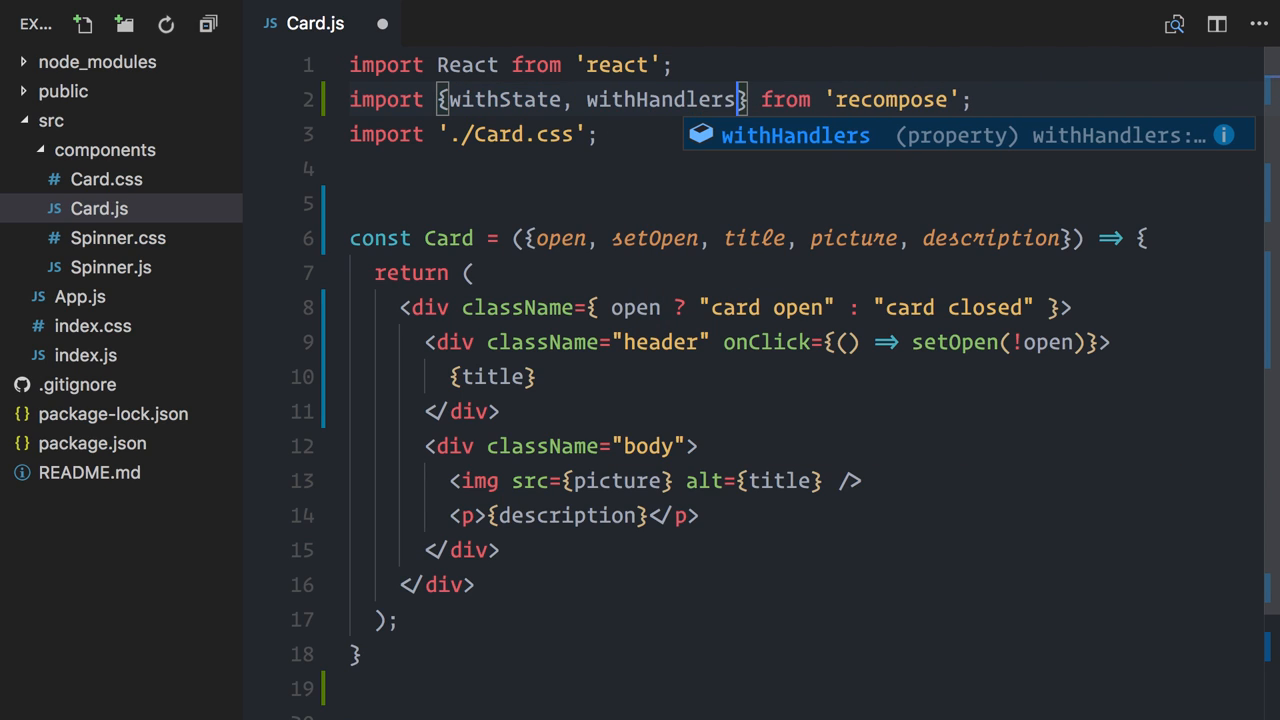
text(, compose)
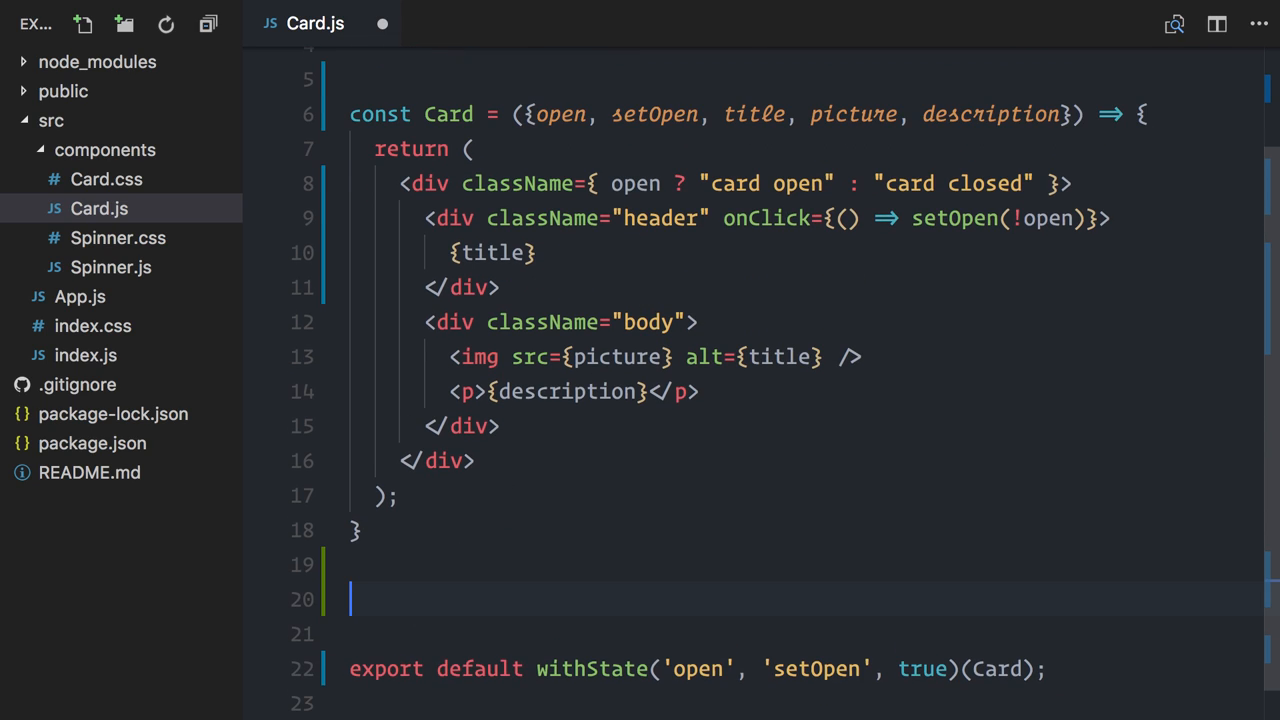
text(const enhance = compose()
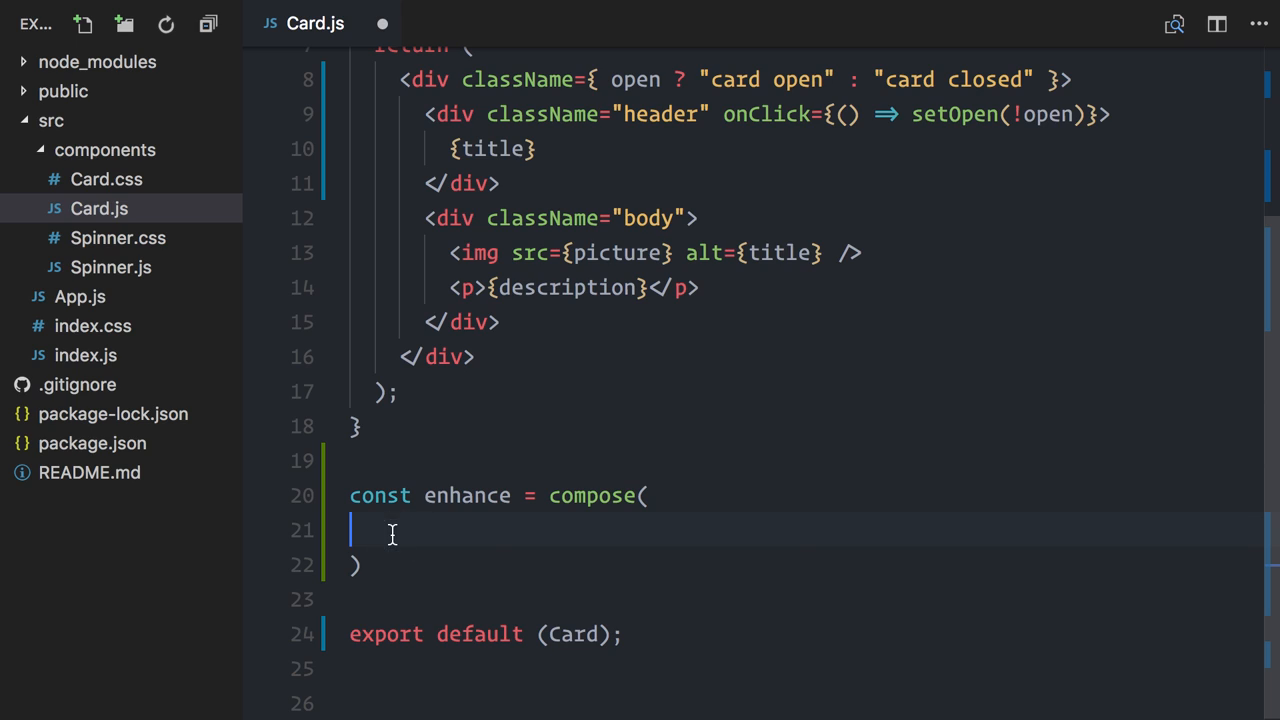
text(withState('open', 'setOpen', true),)
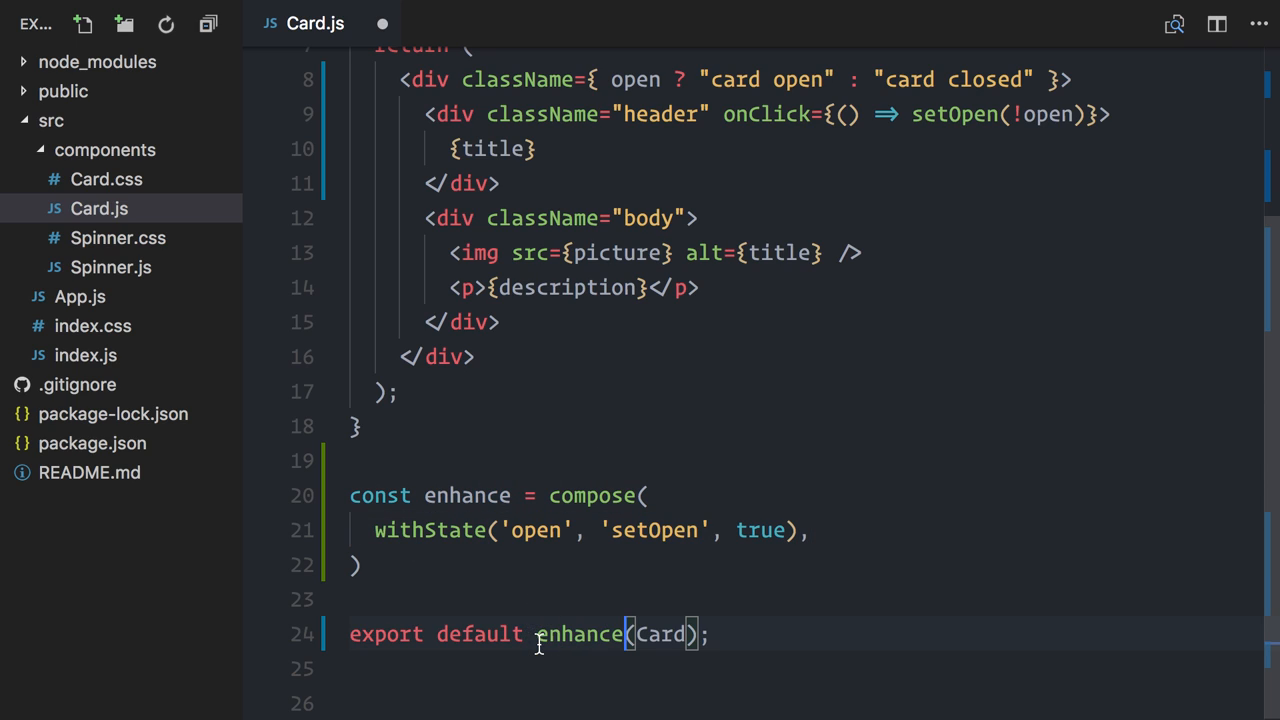
key(Enter)
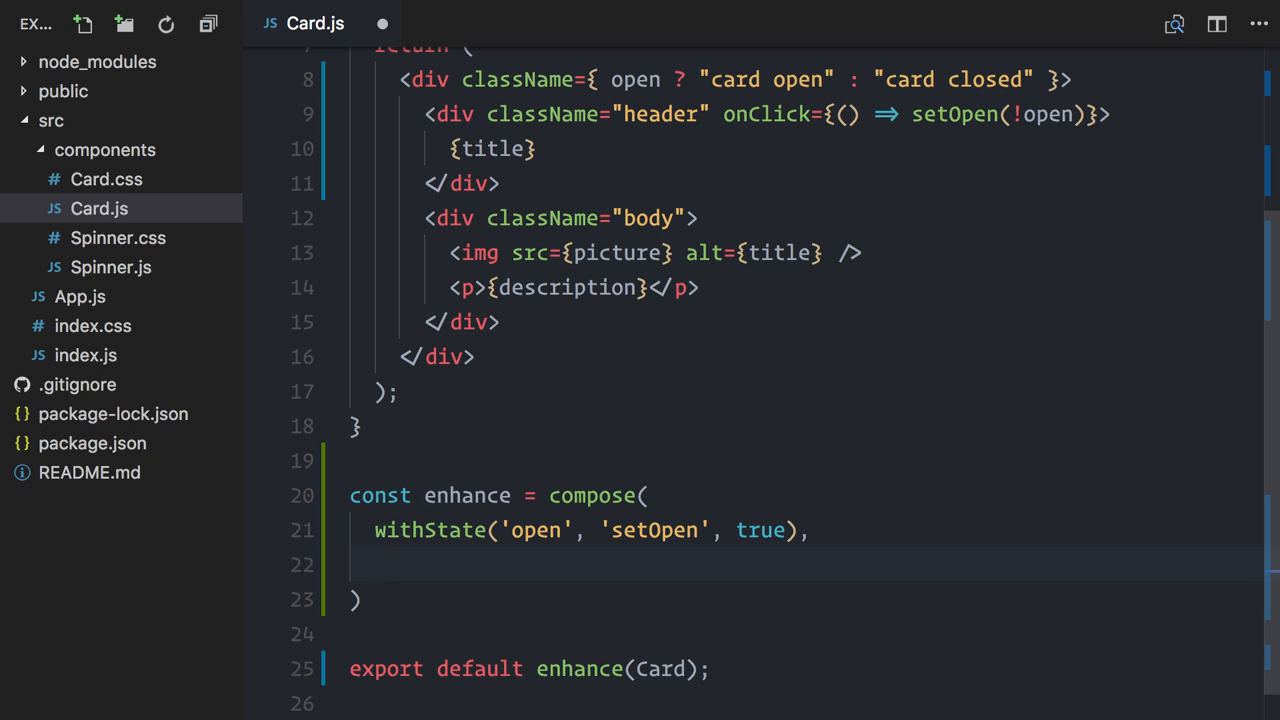
Add withHandlers defining handleClick: props => event => props.setOpen(!props.open).
text(withHandlers({)
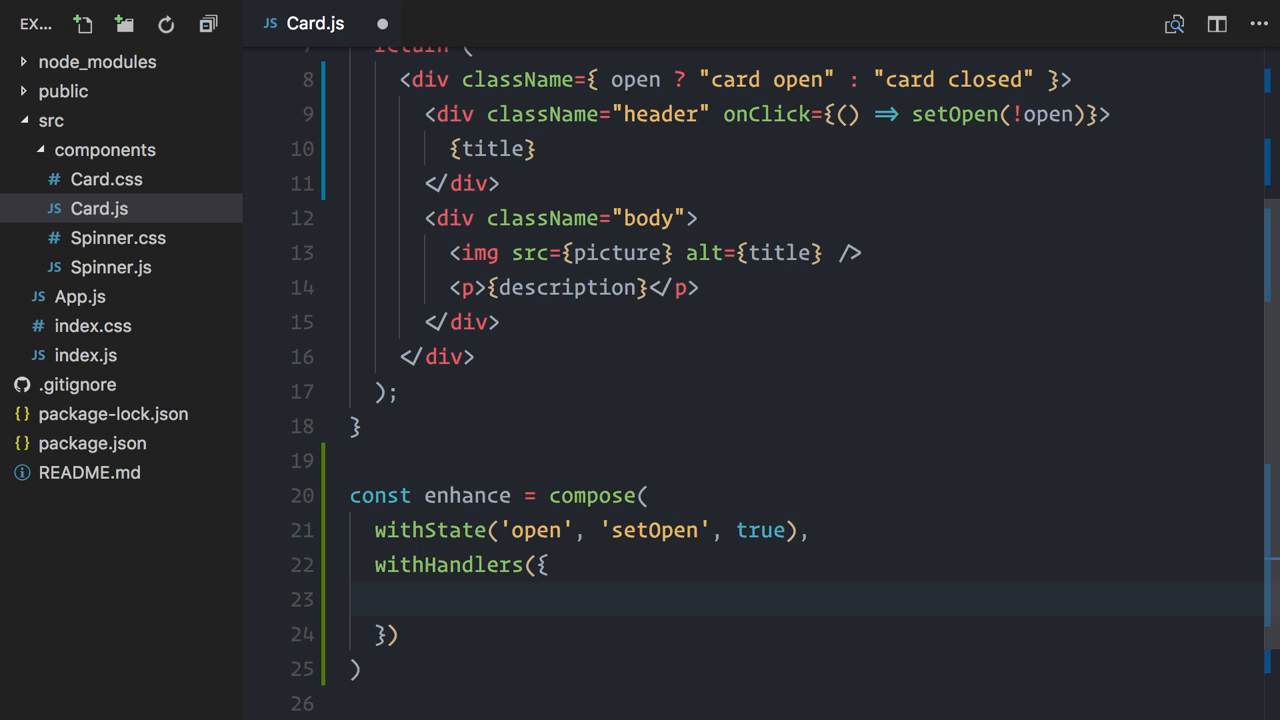
text(handleCl)
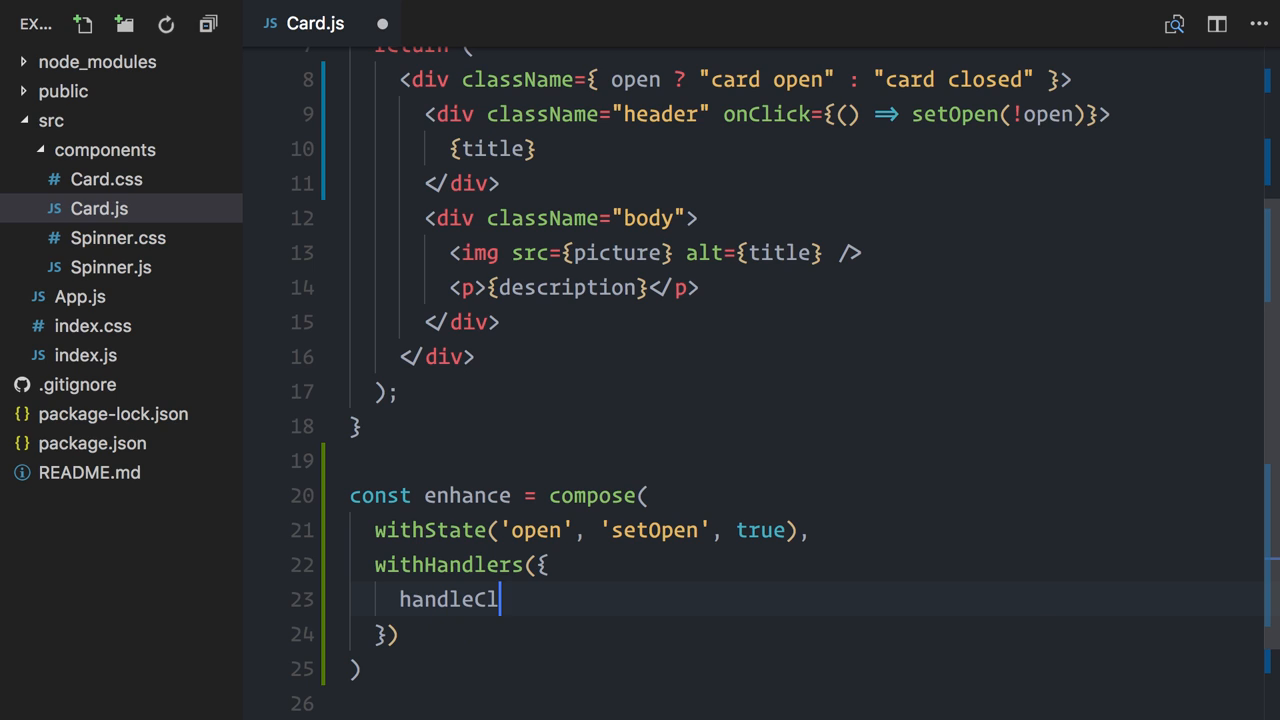
text(ick:)
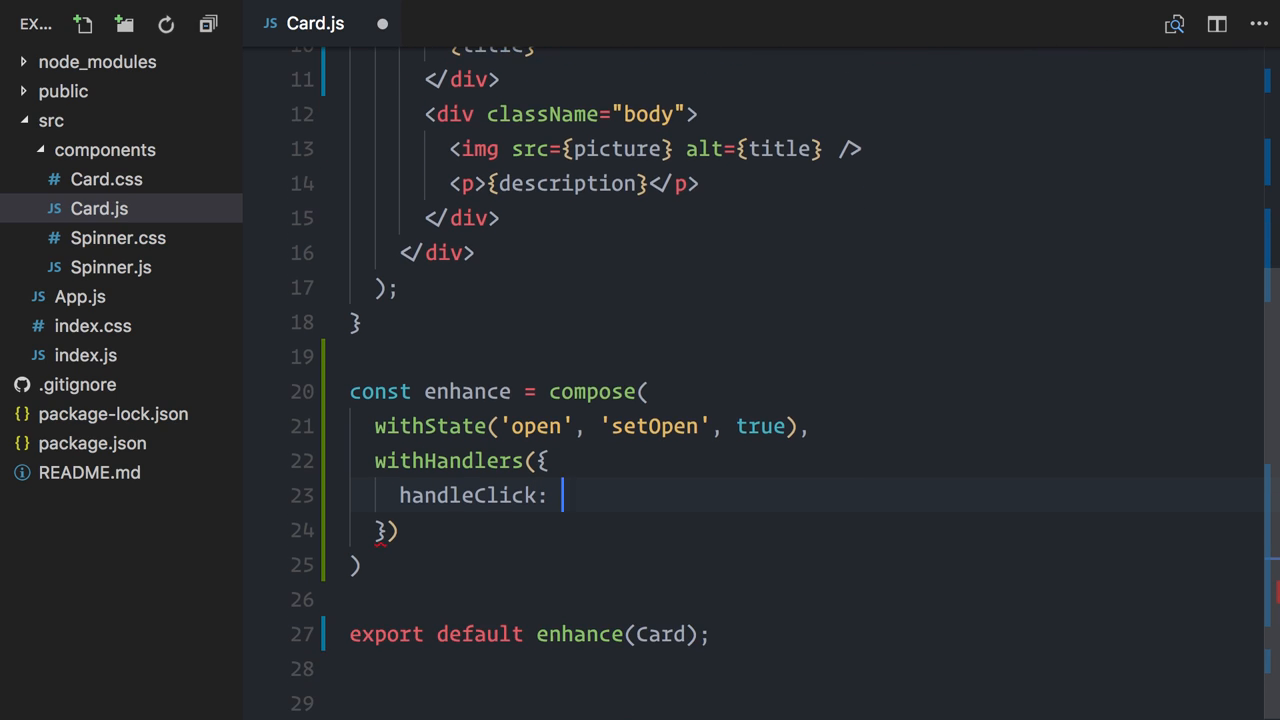
text(props => event =>)
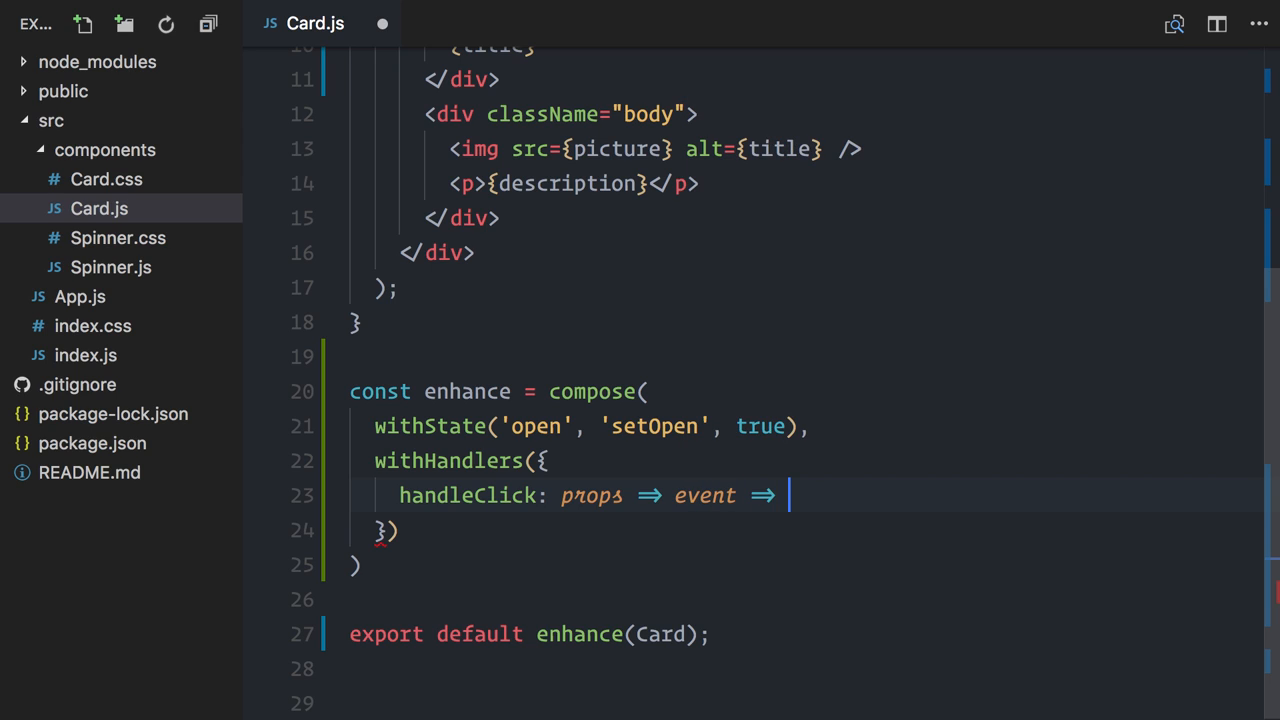
text(props.setOpen)
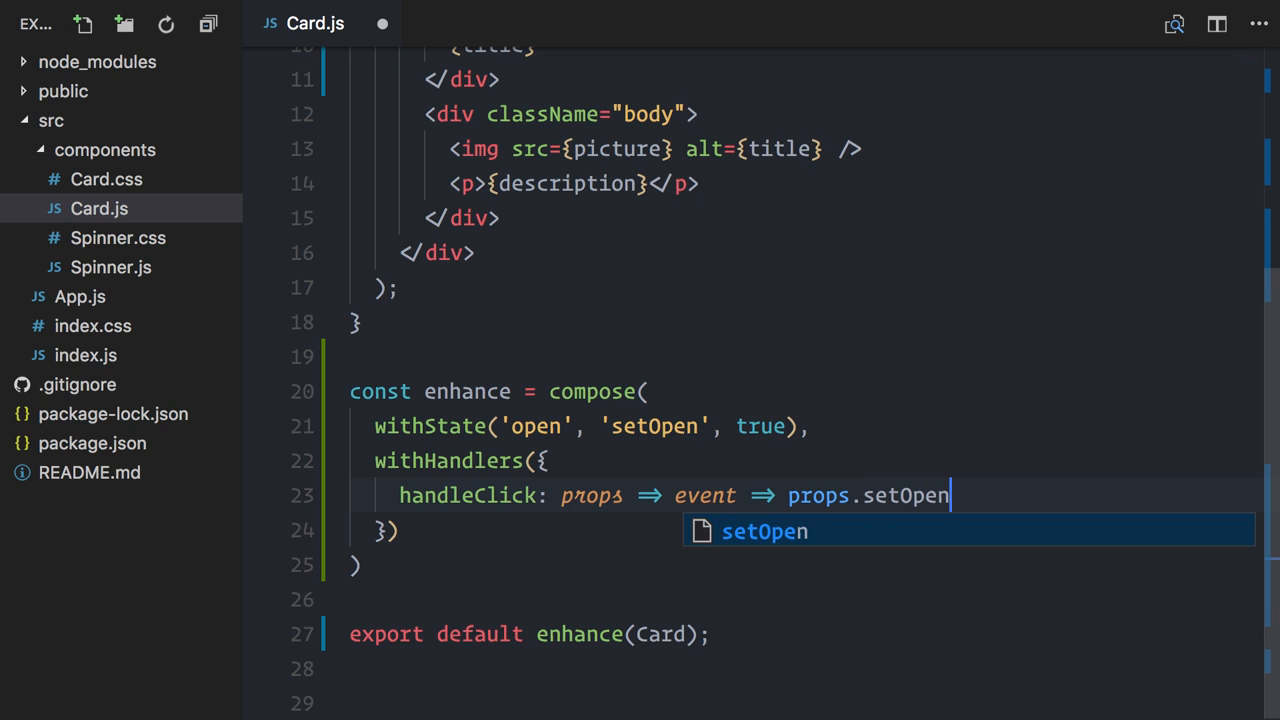
text((!props.open)
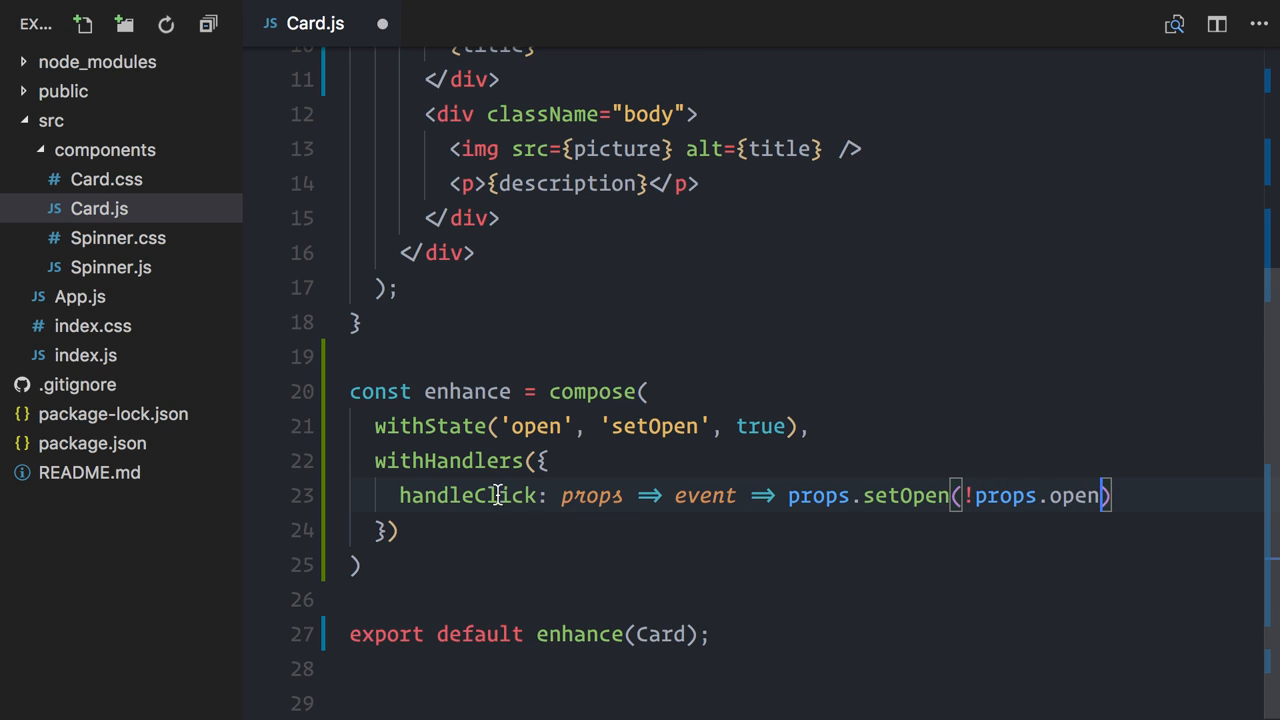
scroll(up, 3)
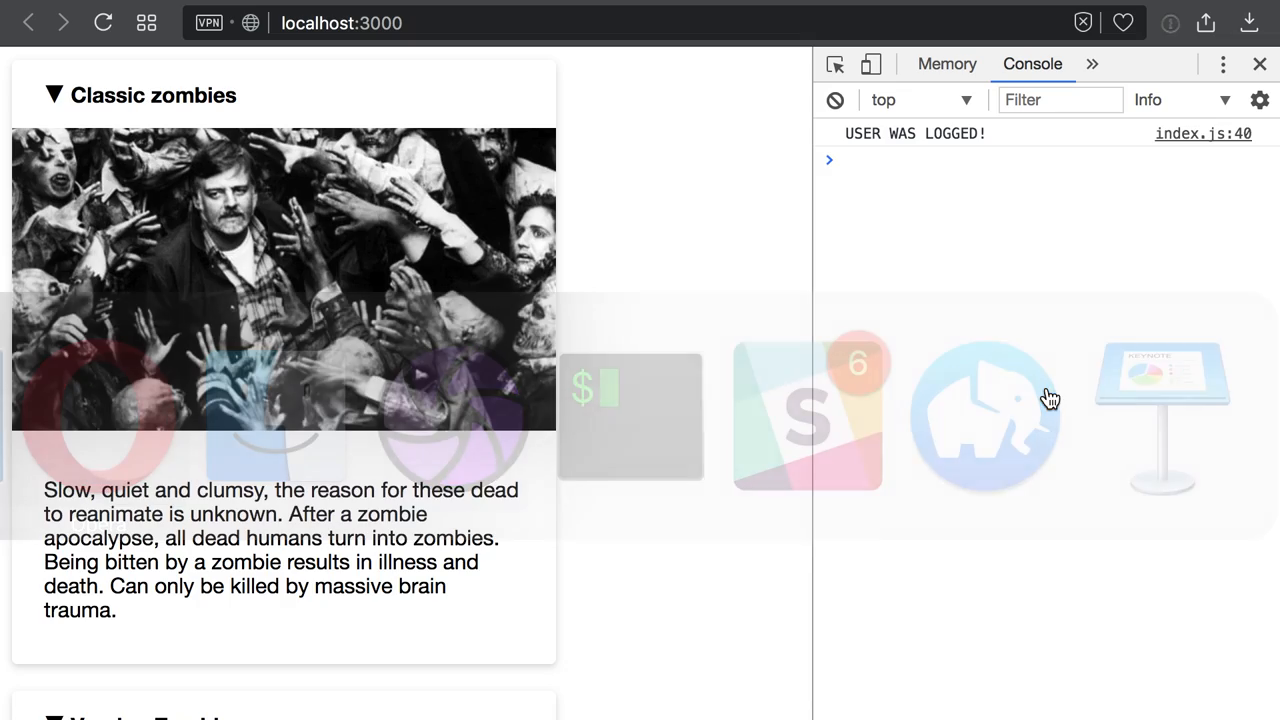
Collapse the Classic zombies card and expand the Intelligent Zombies card.
click(152, 96)
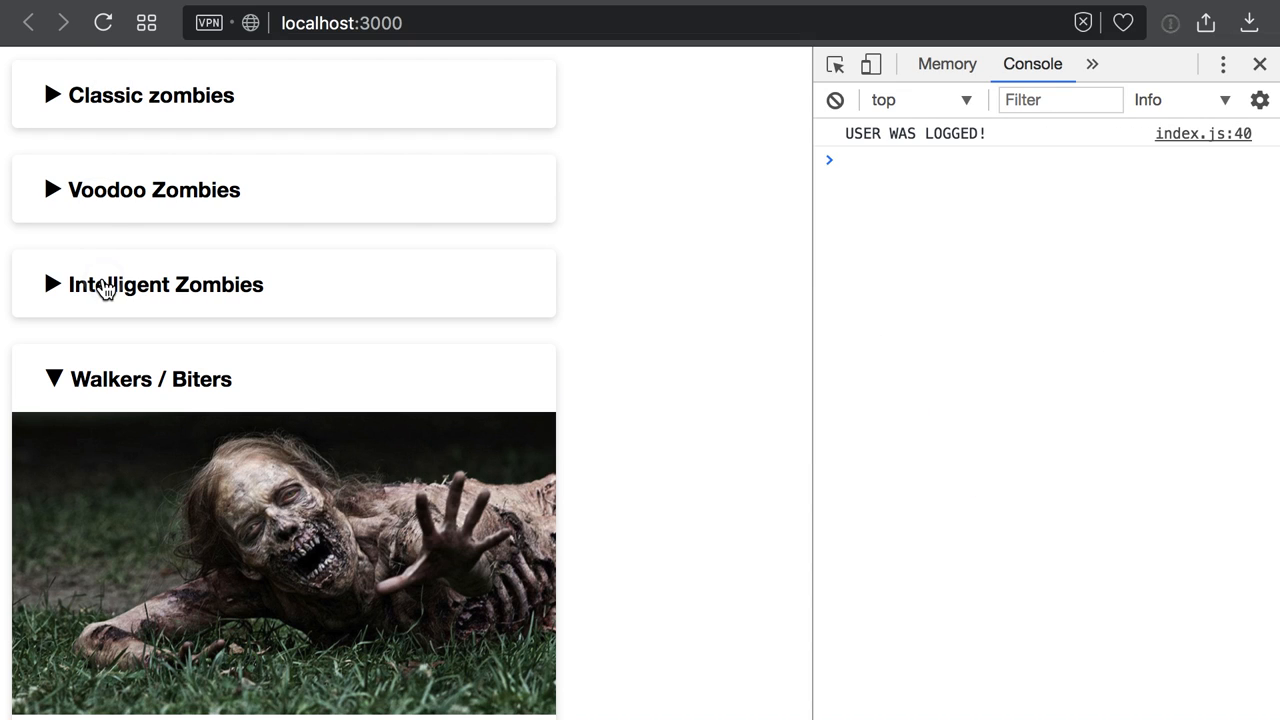
click(150, 96)
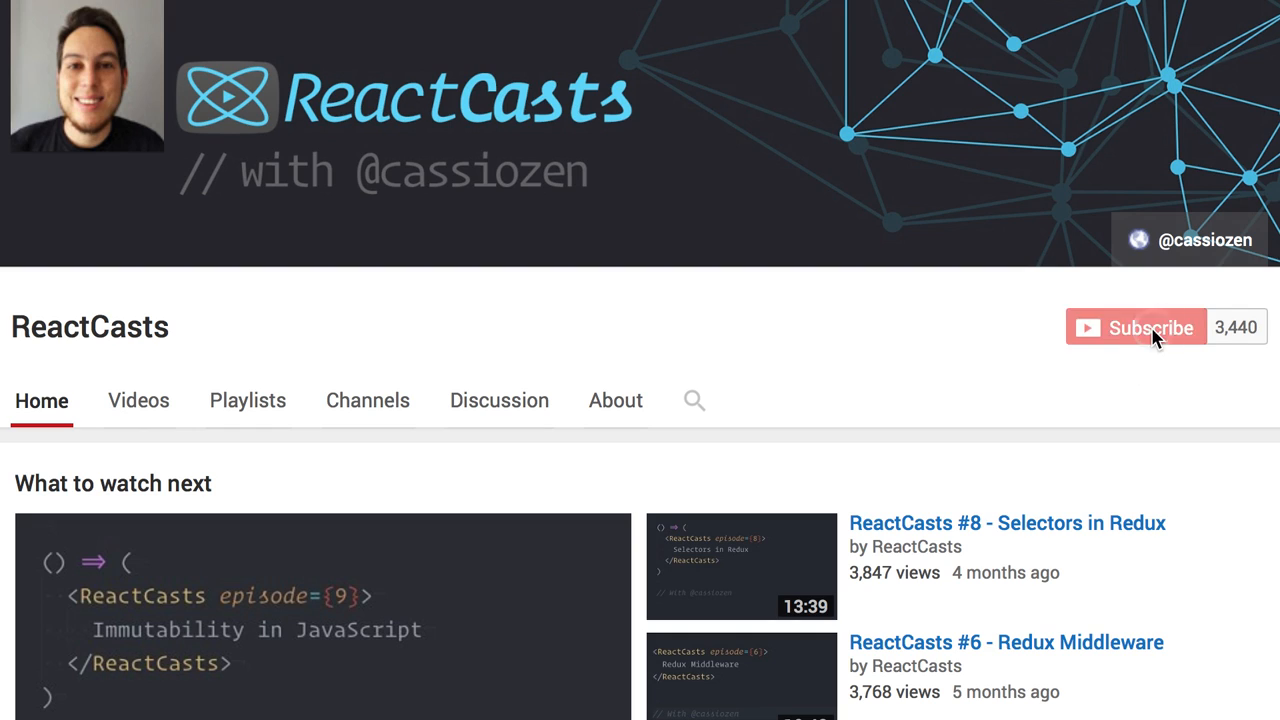
Subscribe to the ReactCasts channel with notifications turned on.
click(1136, 328)
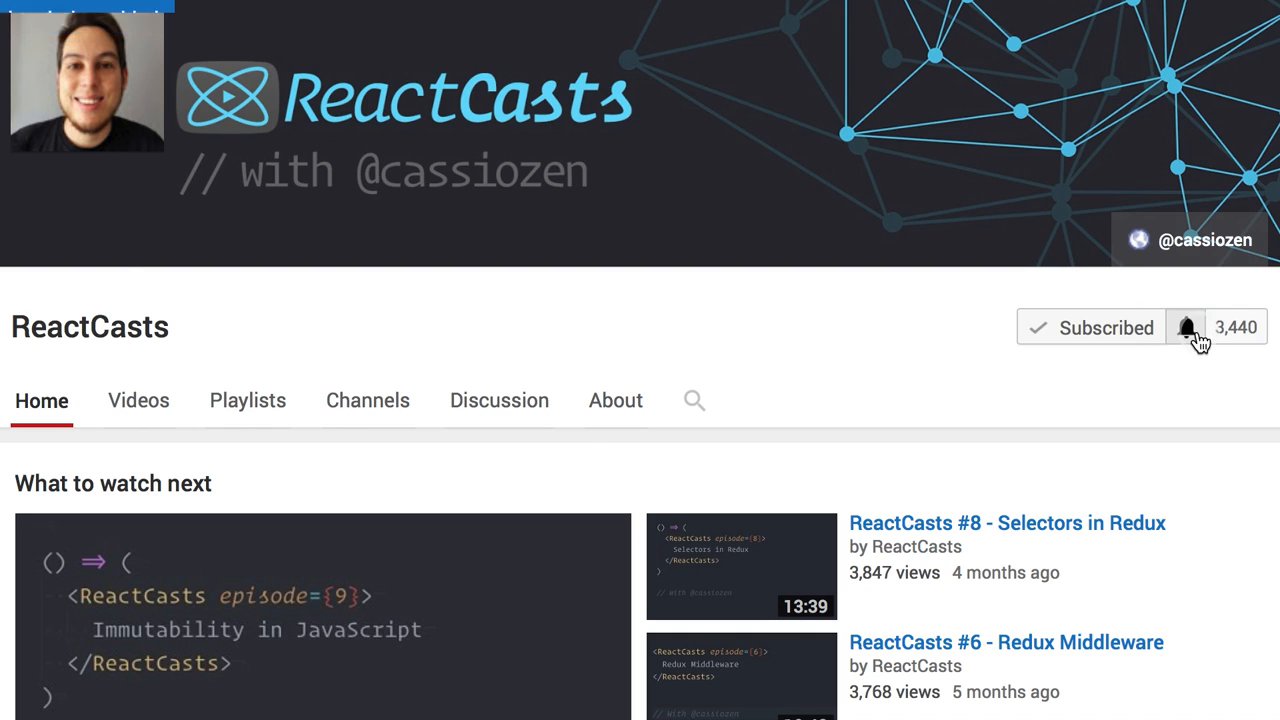
click(1186, 328)
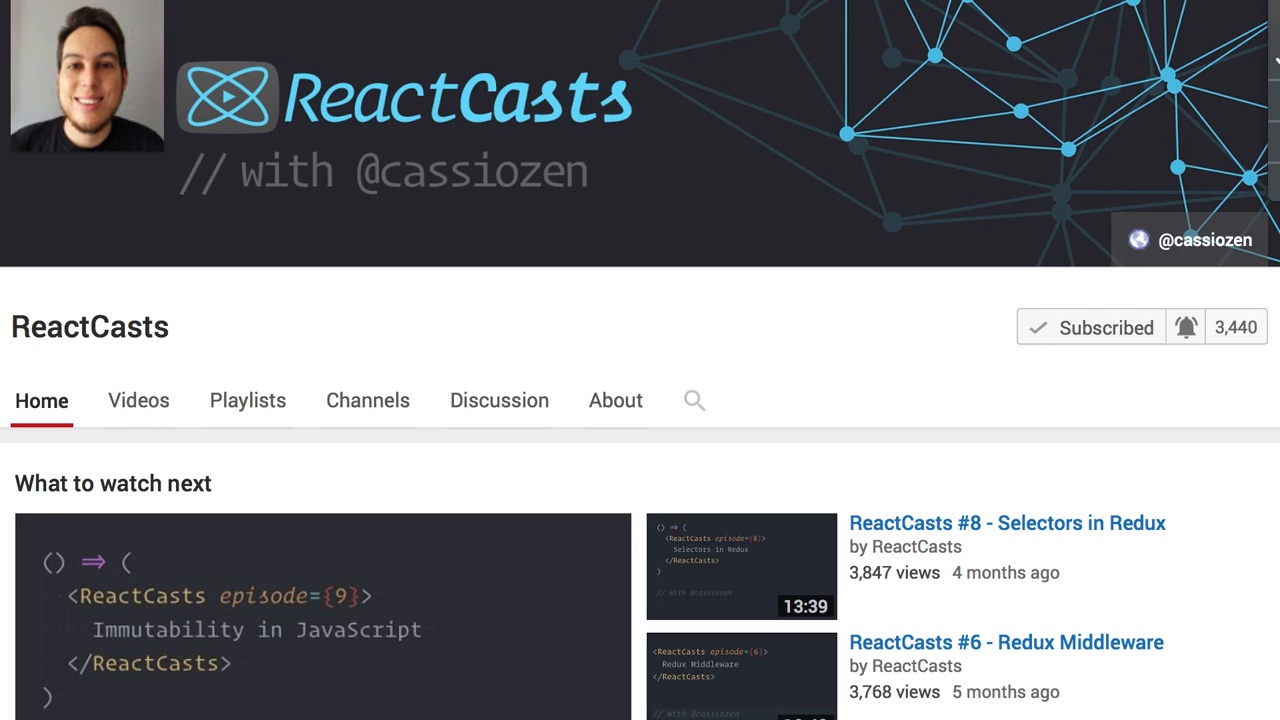
Go to github.com/cassiozen and view the repository's Issues list.
text(github.com/cassiozen/reactcasts/issues)
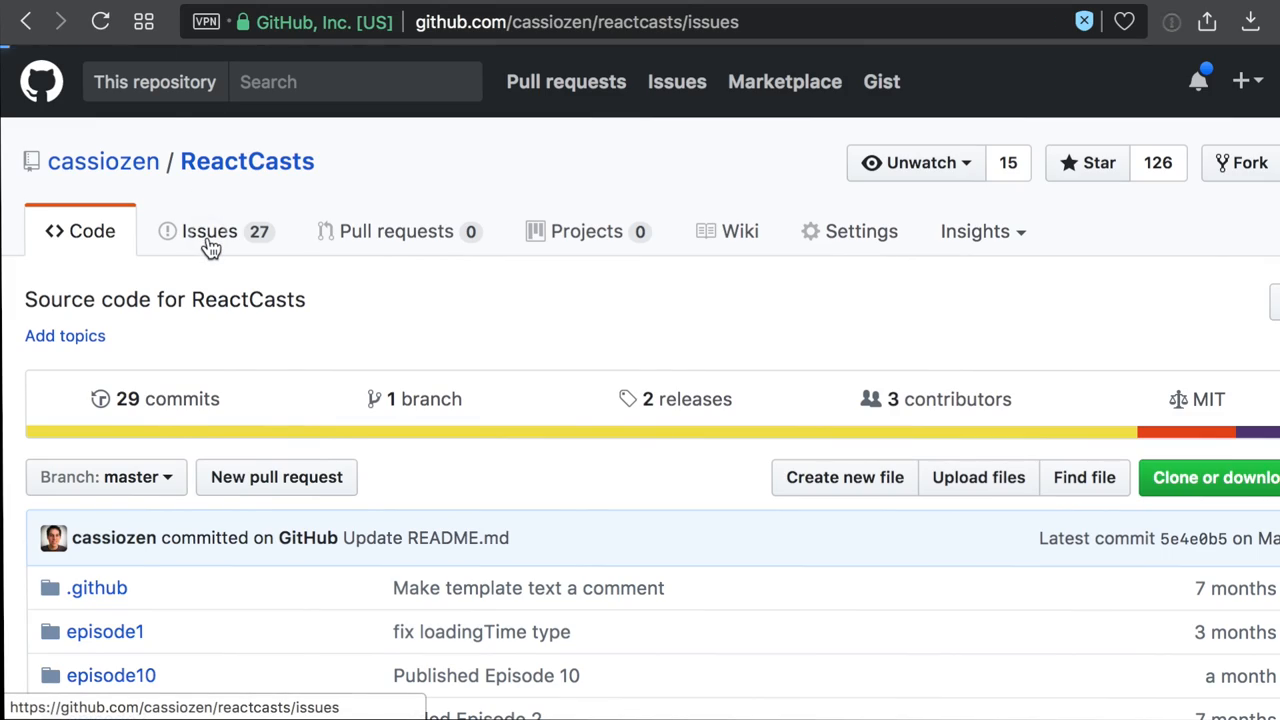
click(210, 232)
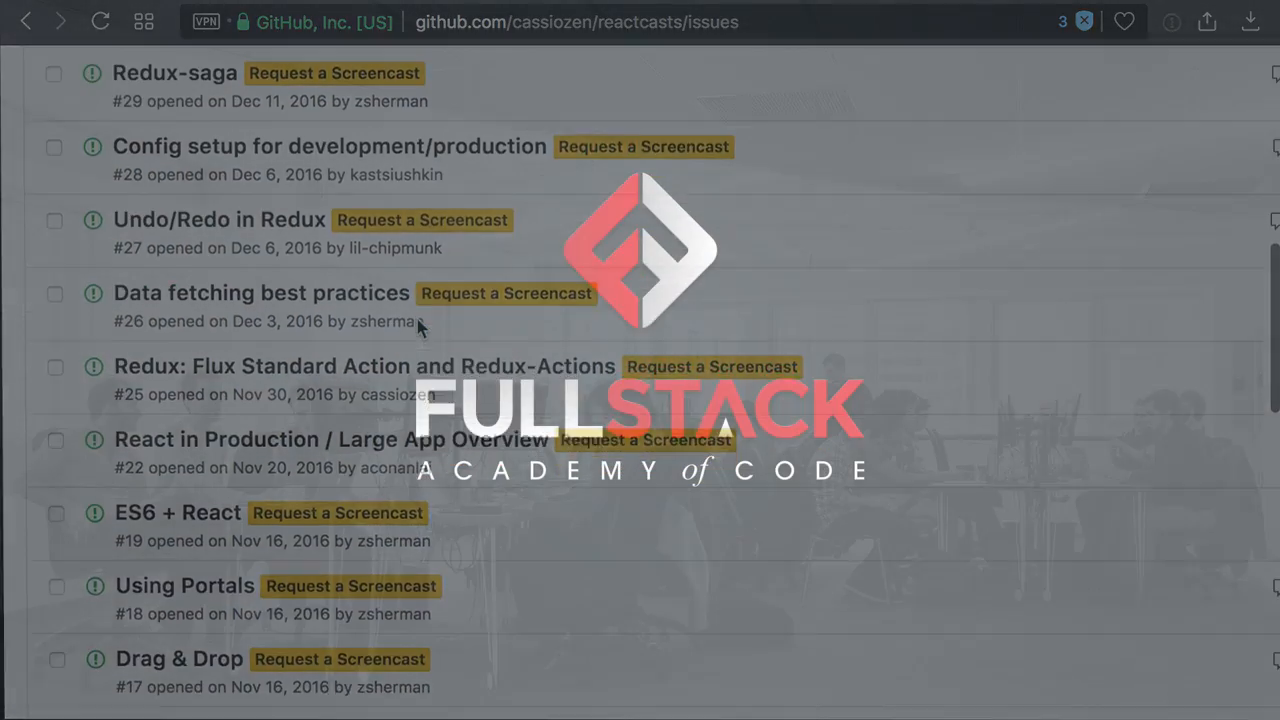